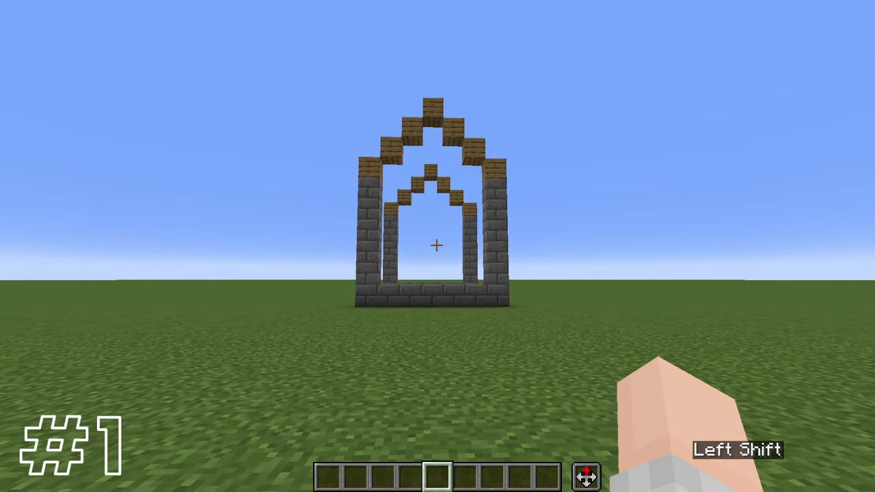
Smear the stone-brick and oak arch about 19 blocks into repeated tunnel arches.
scroll("up", 3)
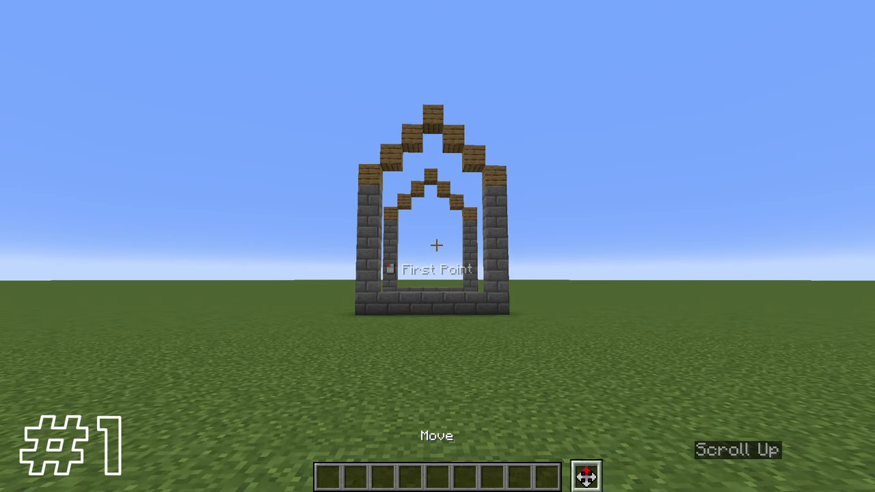
scroll("up", 3)
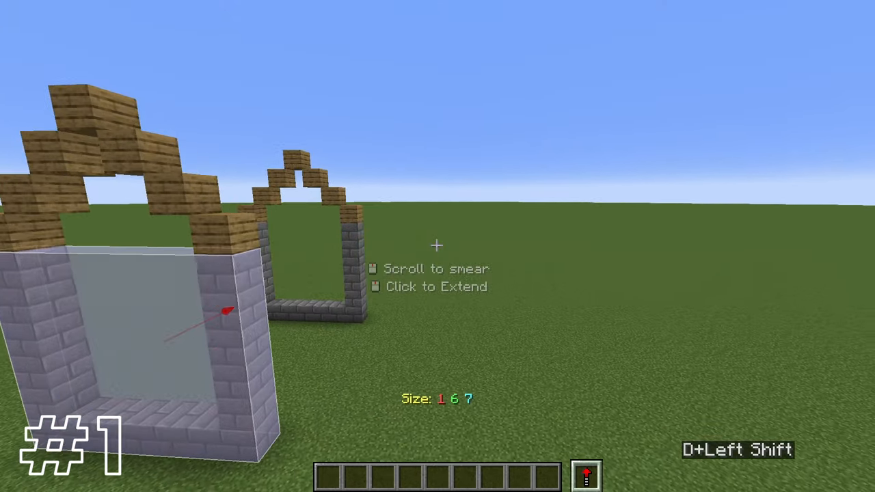
scroll("up", 3)
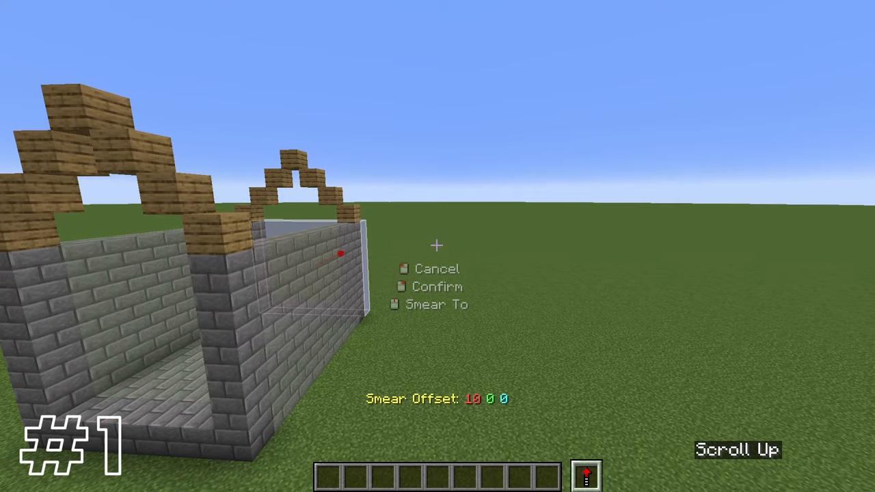
scroll("up", 3)
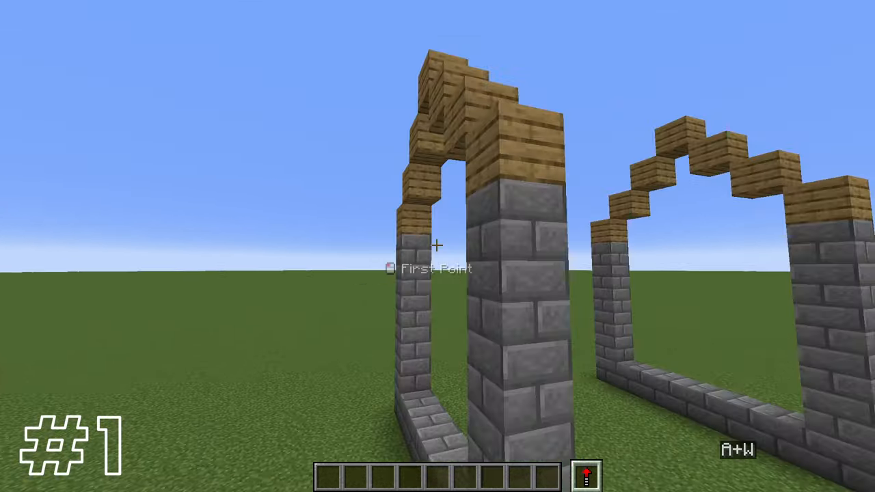
mouse_move(438, 246)
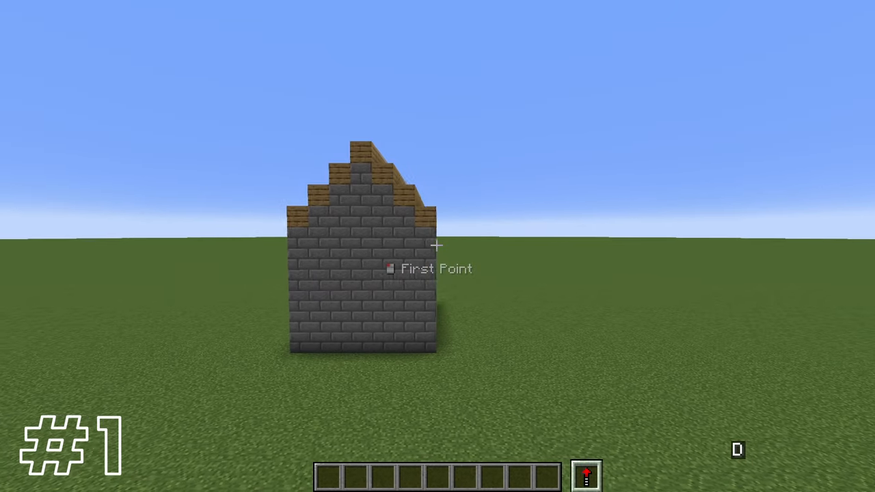
mouse_move(437, 245)
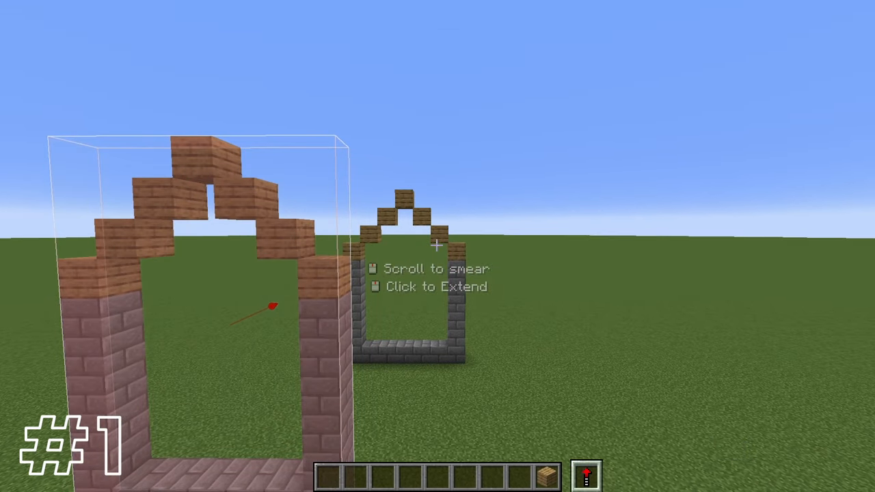
Smear the reddish brick second arch outward into a longer passage.
scroll("up", 3)
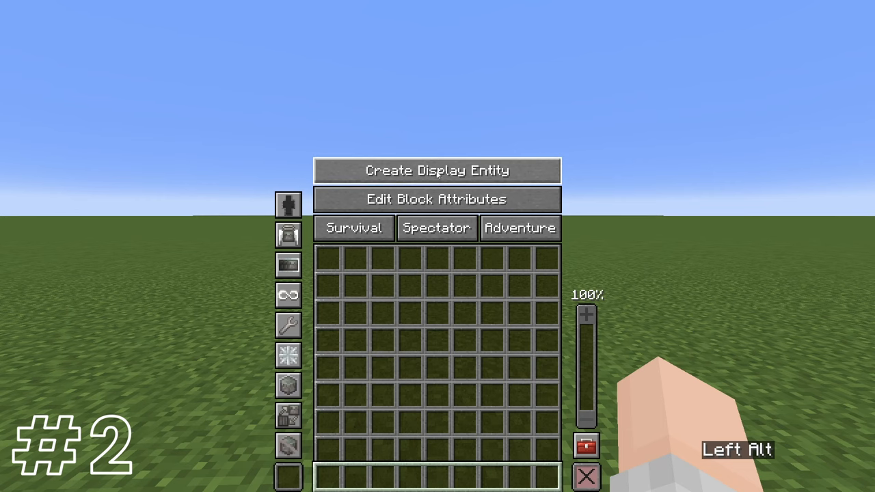
Create display entities of a tilted block, sword, small tree and stone tower.
left_click(436, 170)
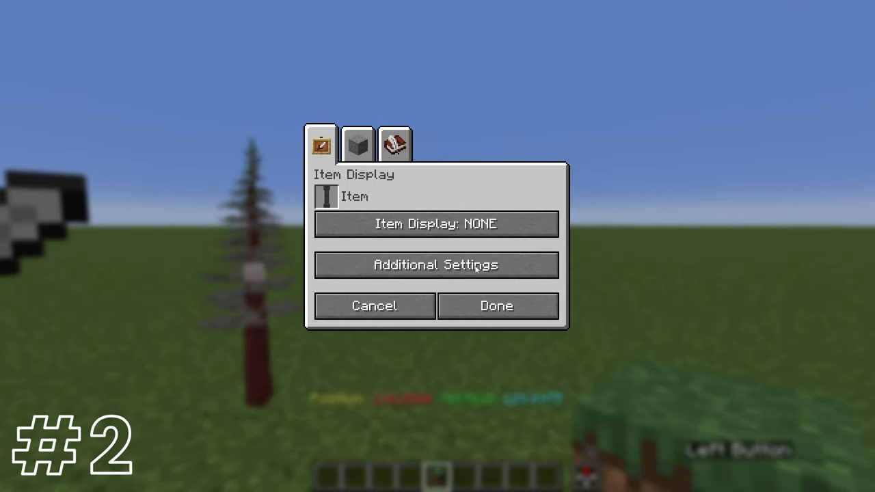
left_click(496, 305)
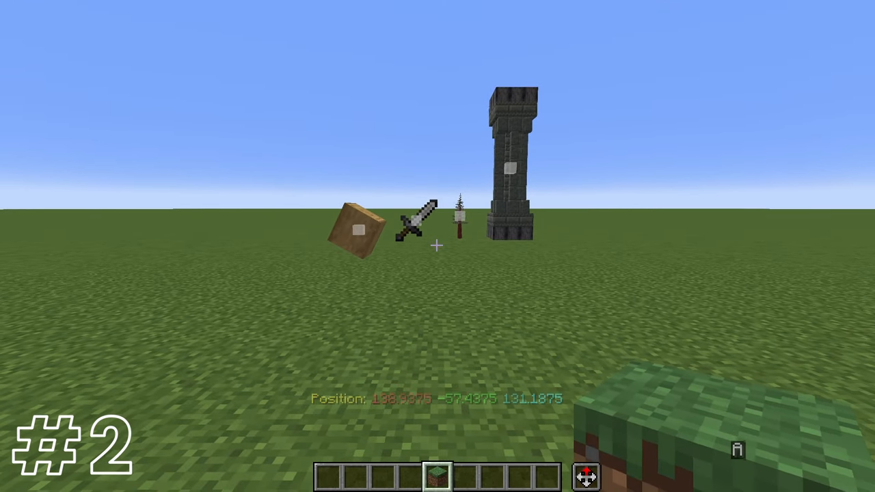
mouse_move(437, 246)
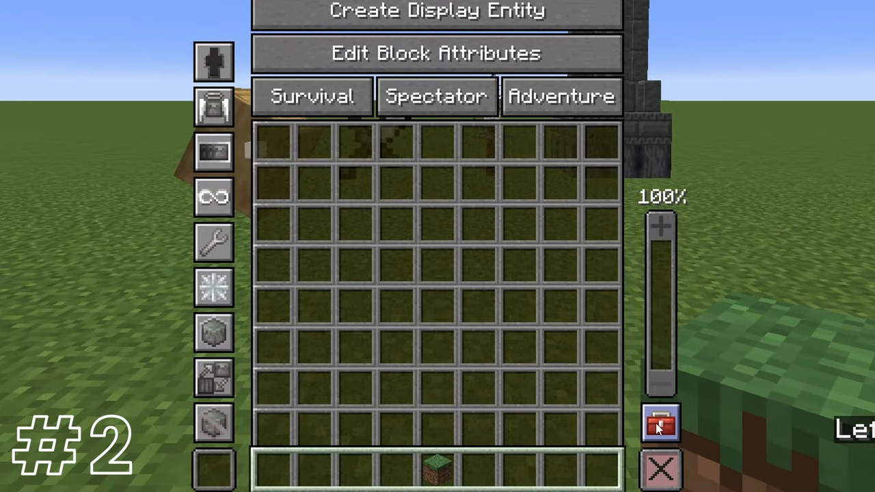
Turn off Show Display Entity Gizmos in the Axiom interface settings.
left_click(660, 422)
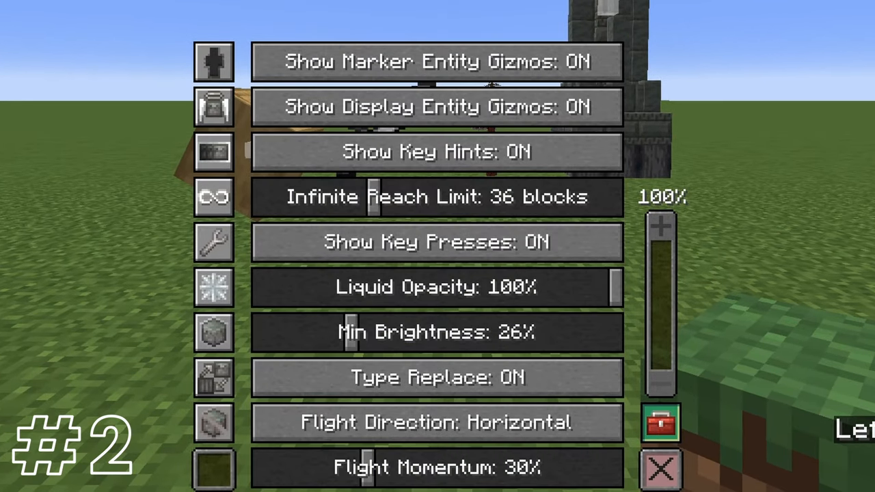
mouse_move(437, 107)
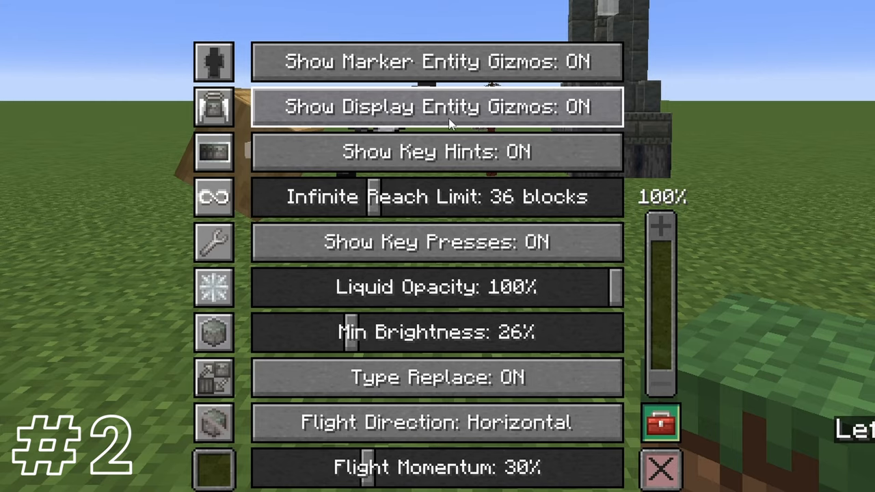
left_click(436, 105)
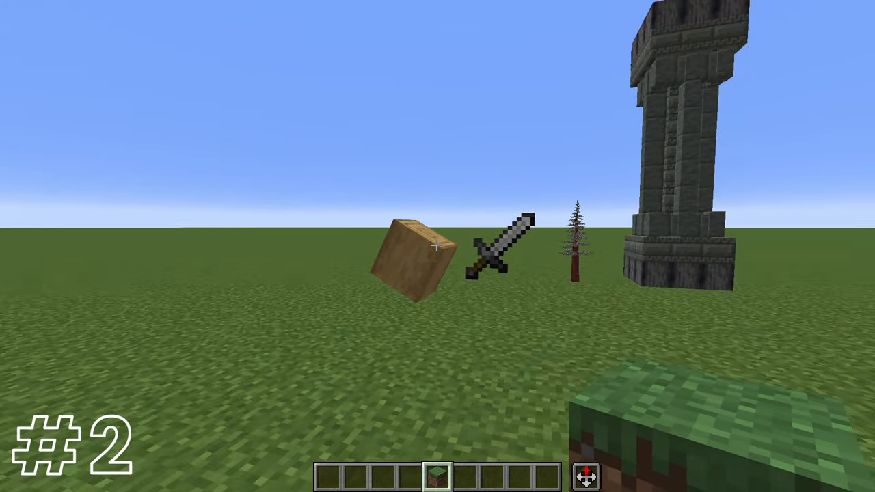
mouse_move(437, 246)
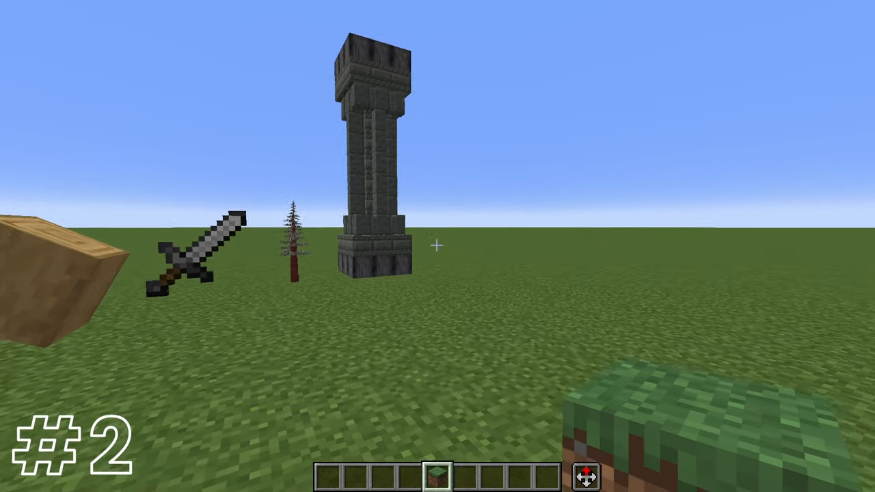
mouse_move(438, 246)
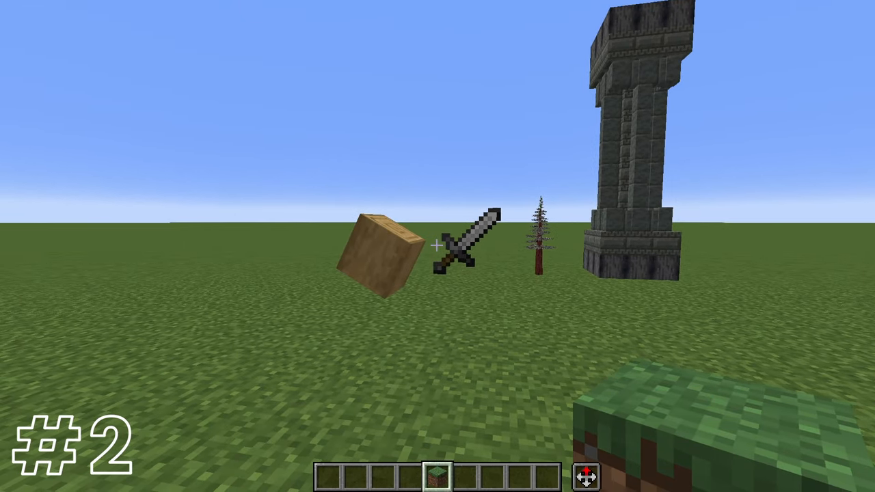
Offset the display-entity area with a scroll and mirror it using Ctrl+F.
scroll("down", 3)
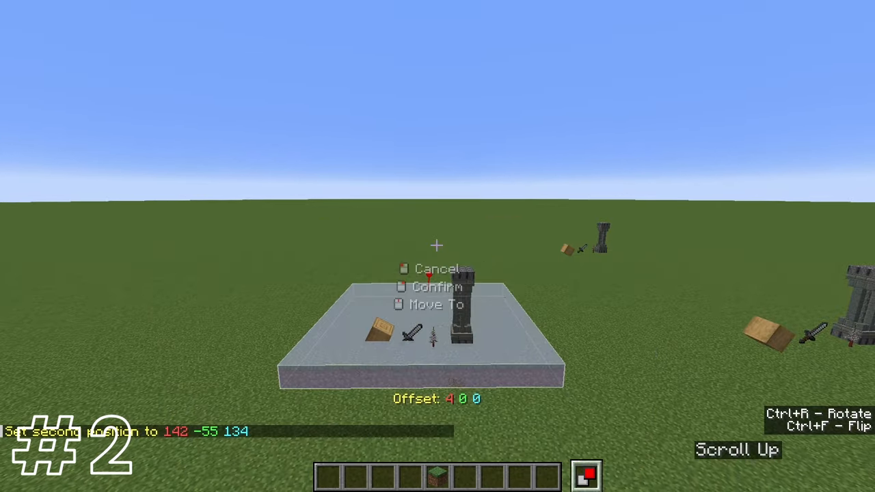
key("ctrl+f")
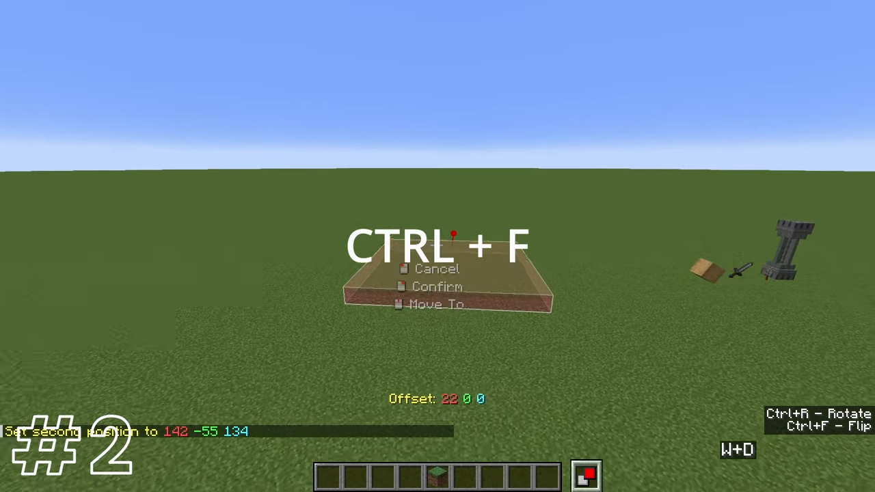
key("ctrl+f")
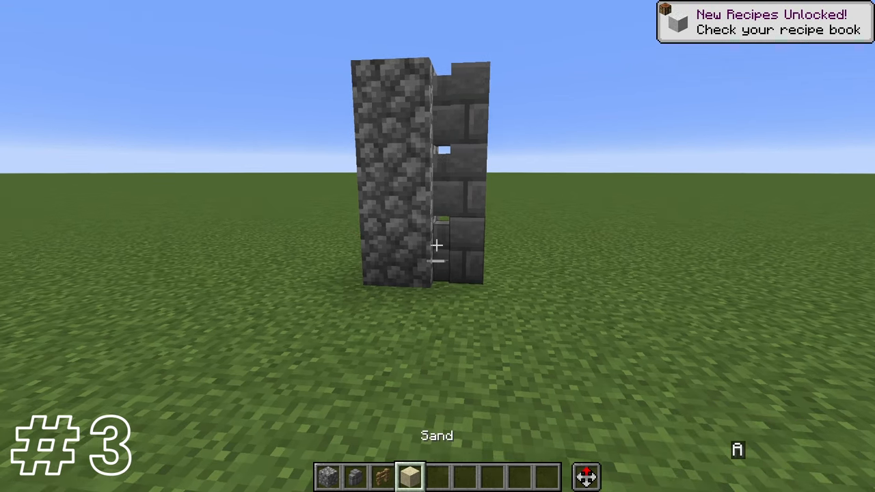
Place a sand block in front of the pillar with grass on top.
left_click(437, 245)
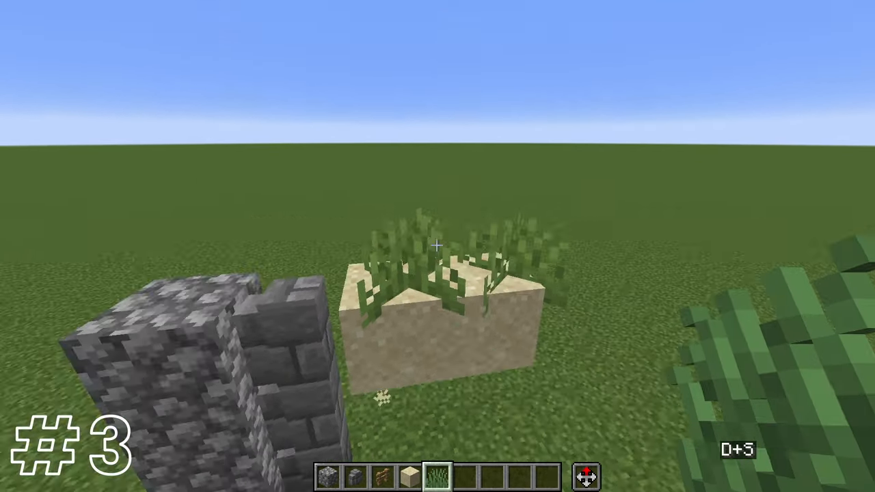
left_click(438, 246)
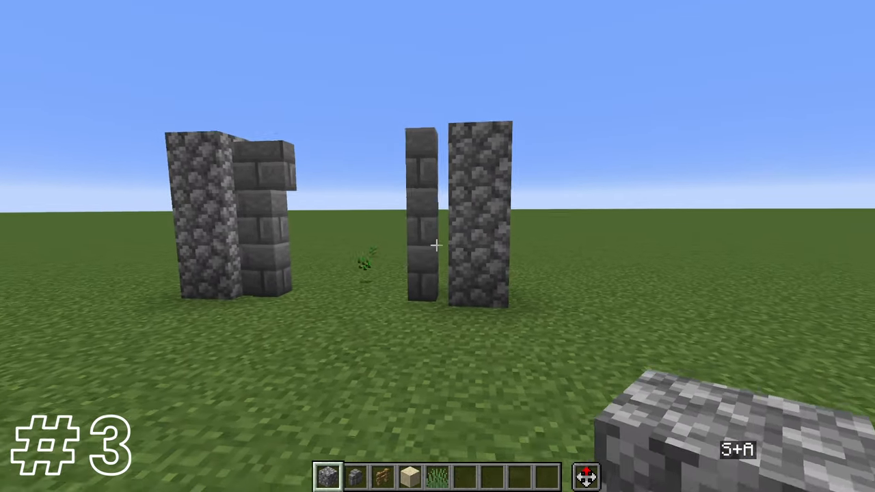
mouse_move(437, 246)
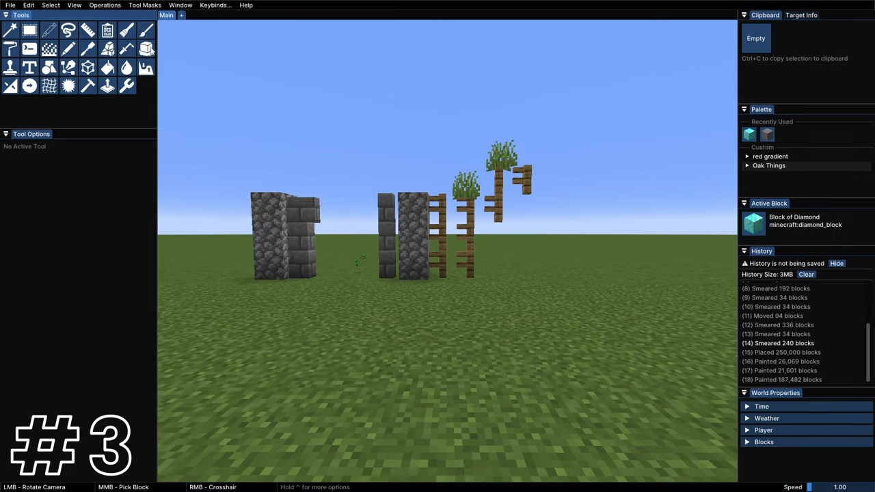
Magic-select the fence and grass structure and run Trigger Updates on it.
left_click(9, 30)
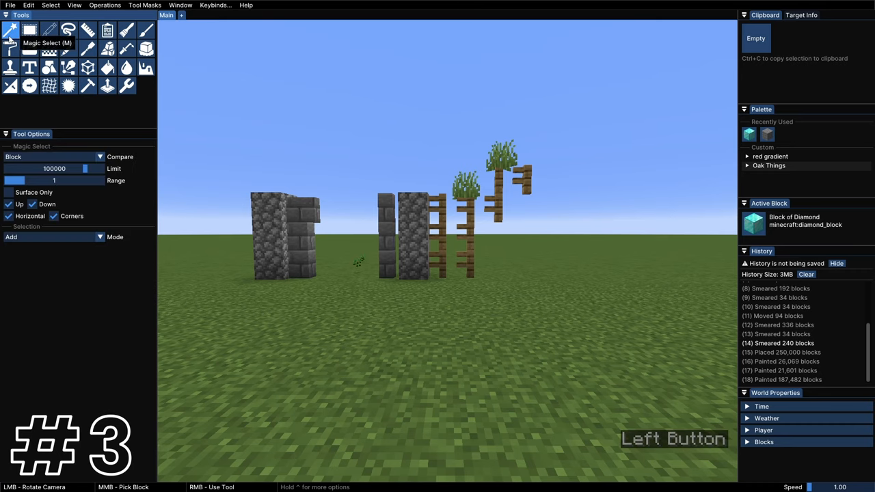
right_click(455, 232)
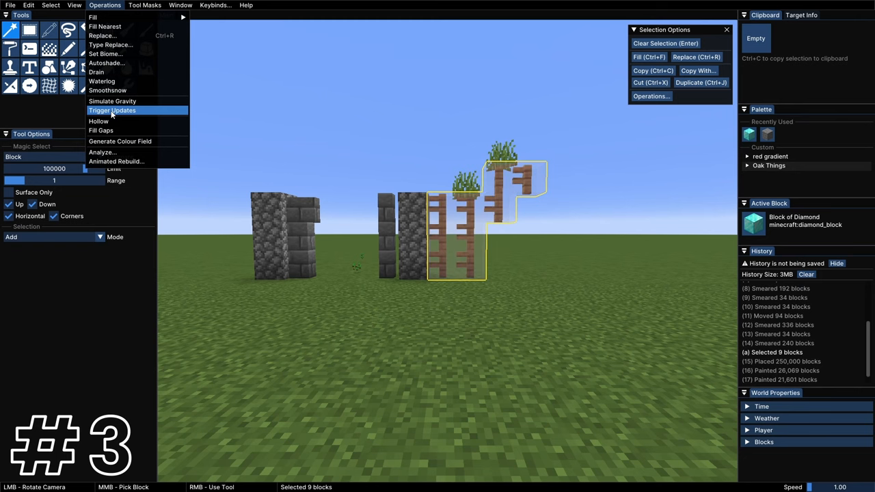
left_click(112, 110)
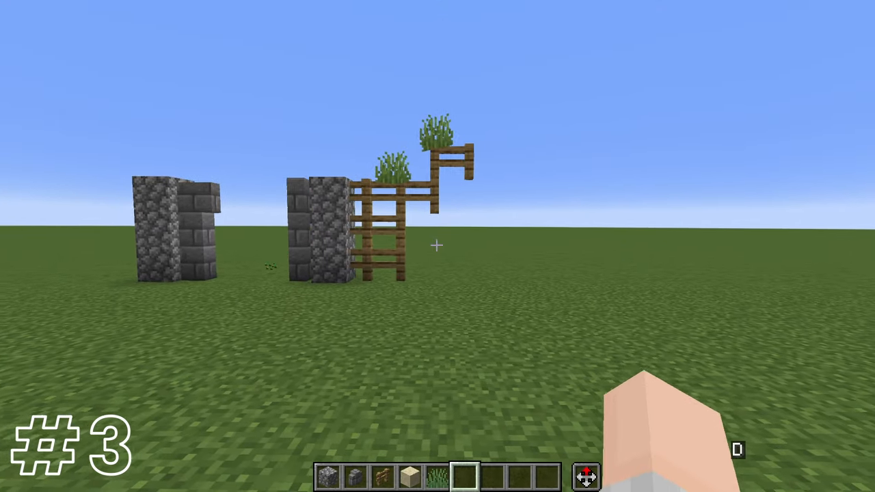
mouse_move(438, 246)
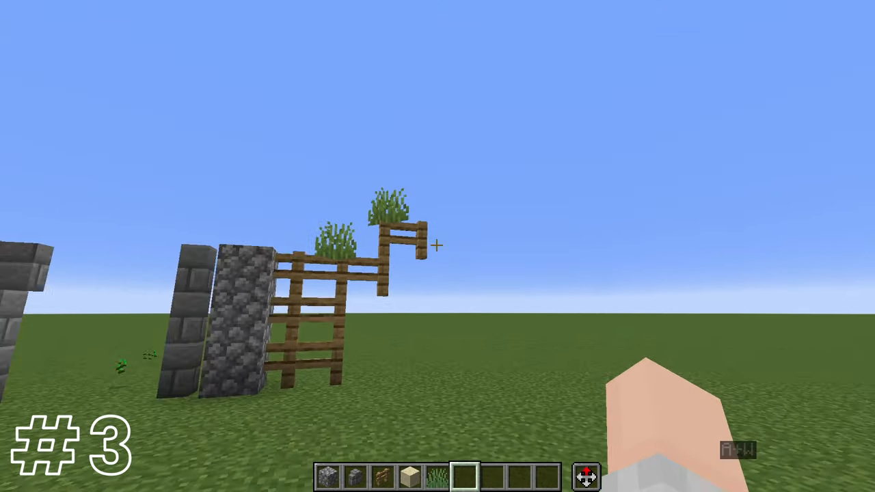
mouse_move(437, 246)
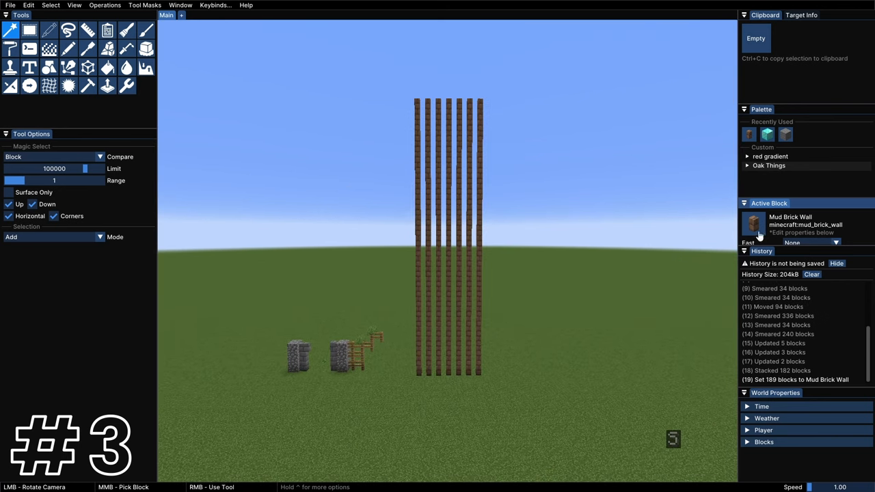
Ctrl-select all 189 mud brick wall column blocks with Magic Select.
key("ctrl")
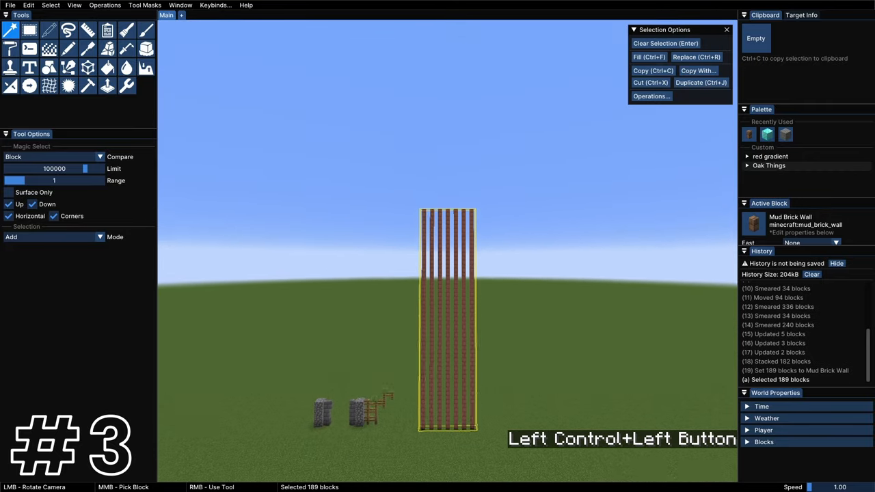
left_click(105, 4)
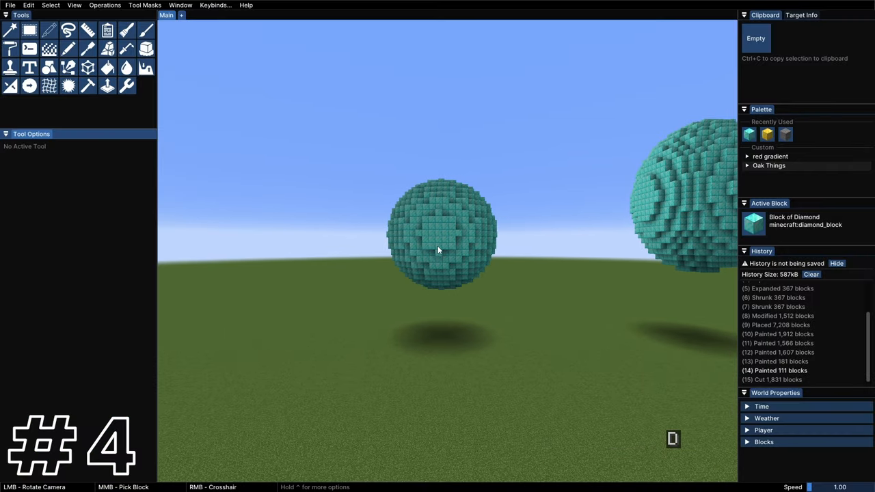
Magic-select the gold and diamond sphere with Compare set to Any, and cut it.
left_click(11, 29)
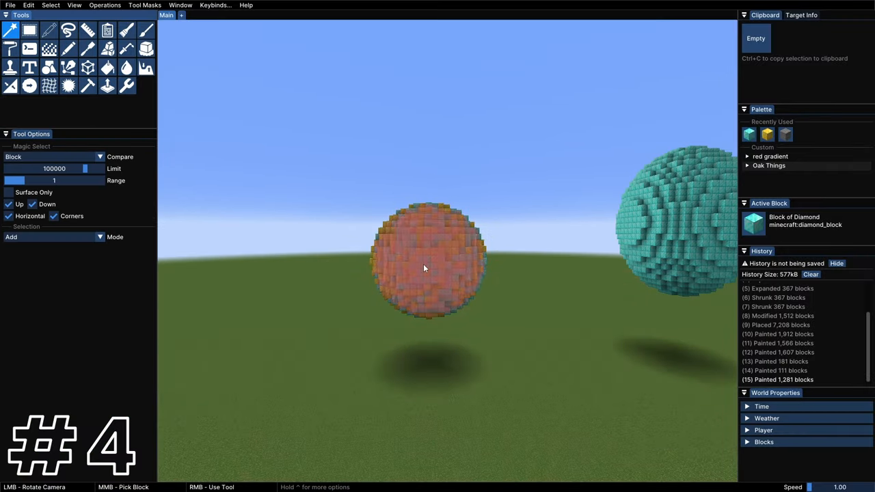
left_click(427, 267)
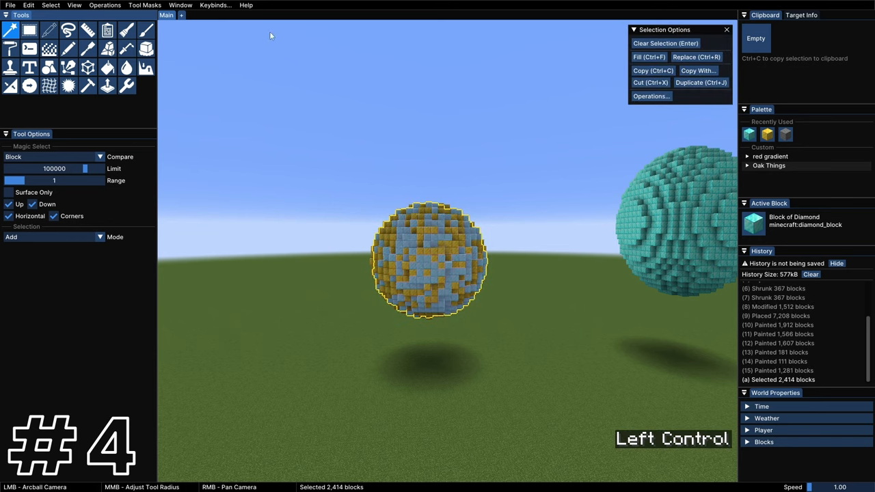
left_click(649, 82)
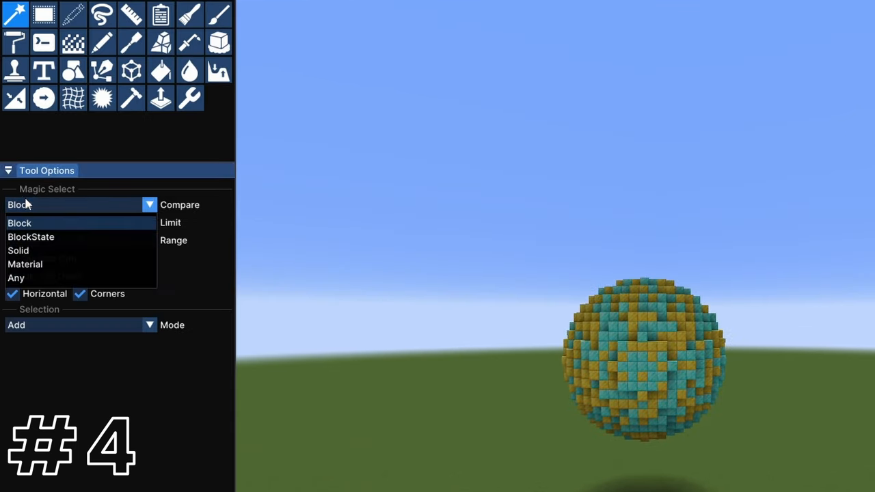
left_click(15, 278)
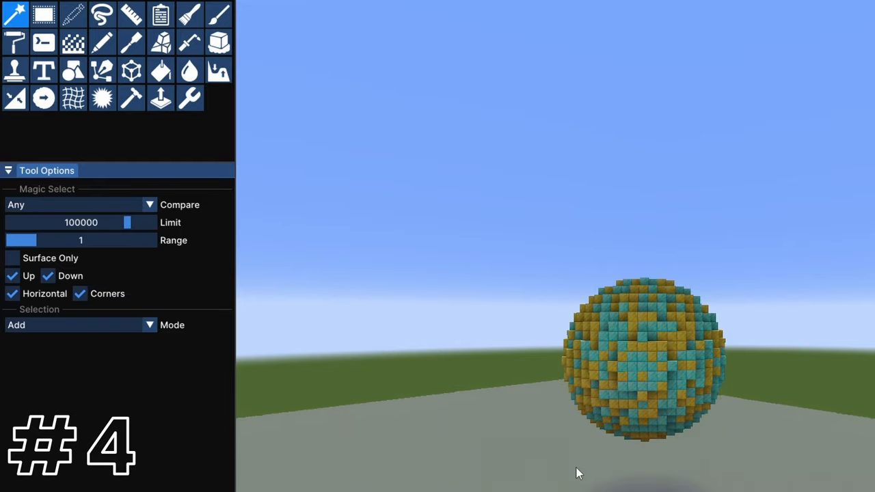
key("ctrl+x")
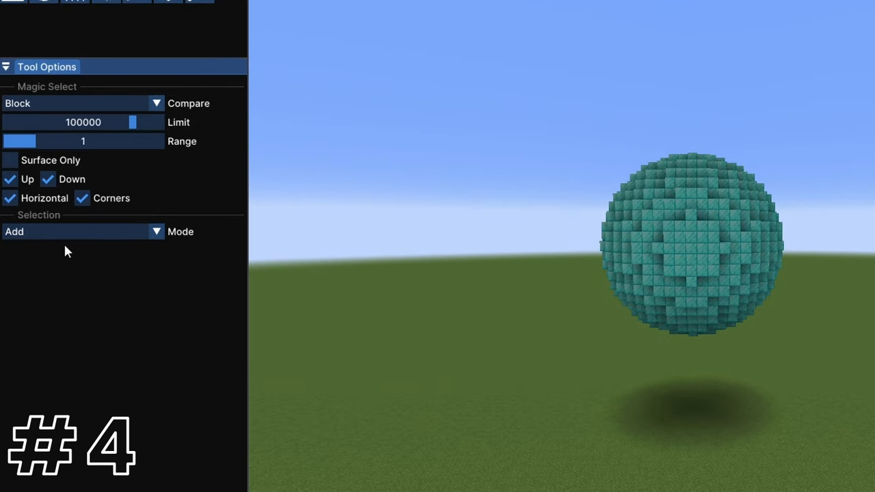
Enable Surface Only, cut and re-place the halves, selecting the 894-block shell.
left_click(10, 160)
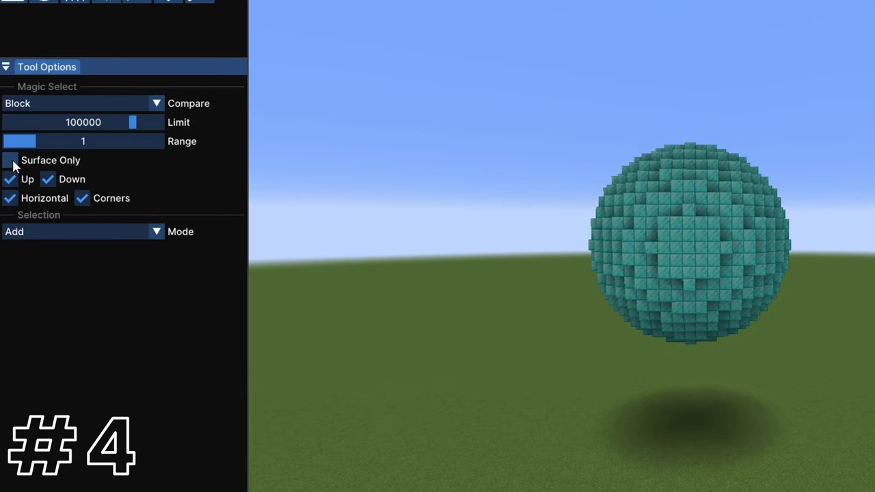
left_click(11, 160)
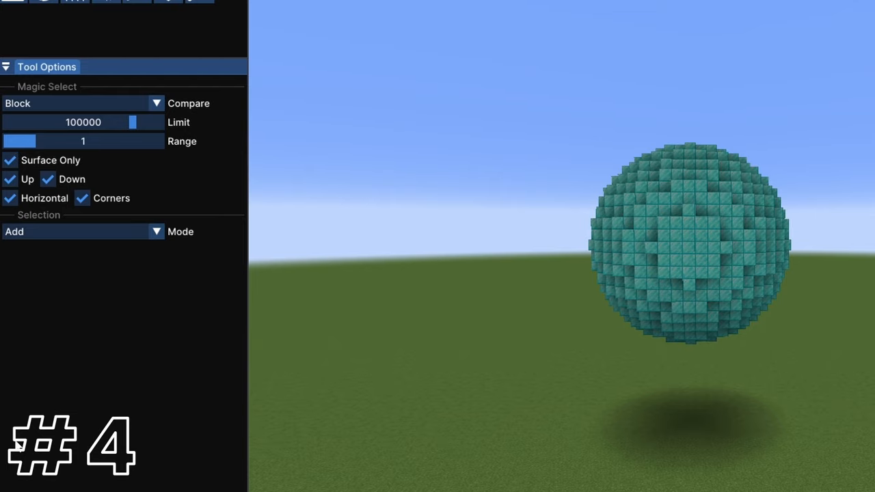
key("ctrl+x")
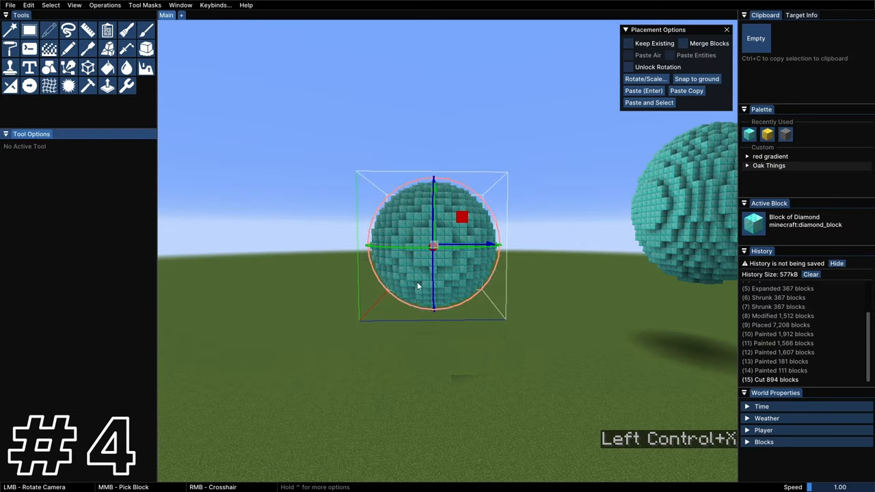
key("ctrl+x")
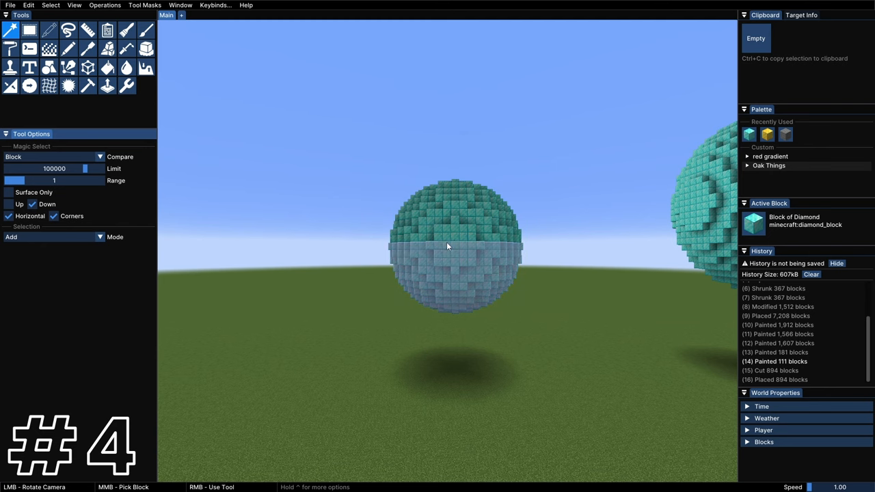
key("ctrl+x")
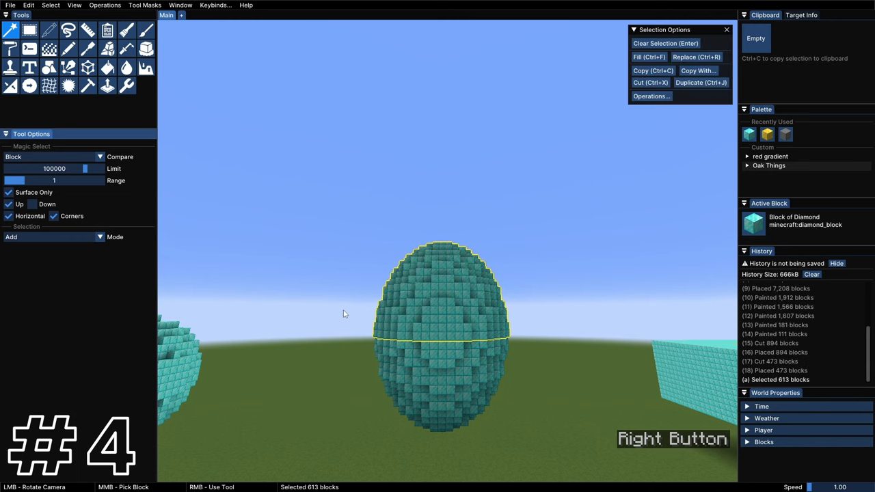
left_click(649, 82)
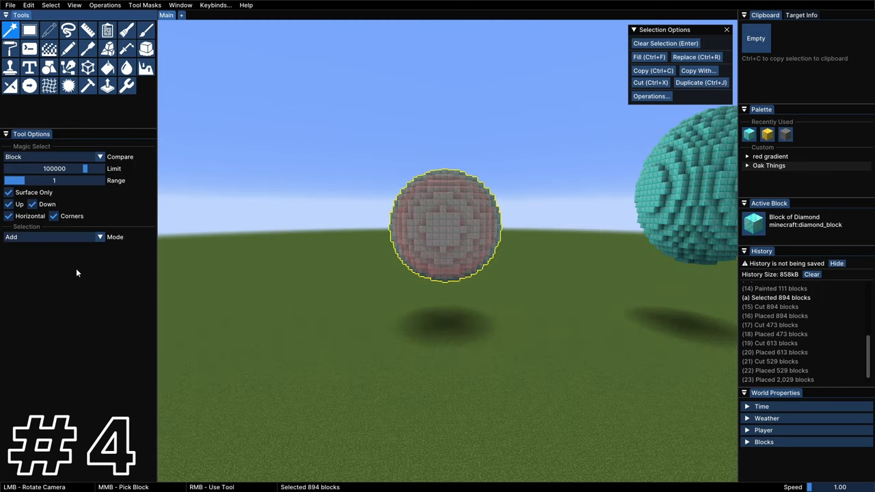
Untick Horizontal and Corners in Magic Select and select a vertical run of surface blocks.
left_click(647, 57)
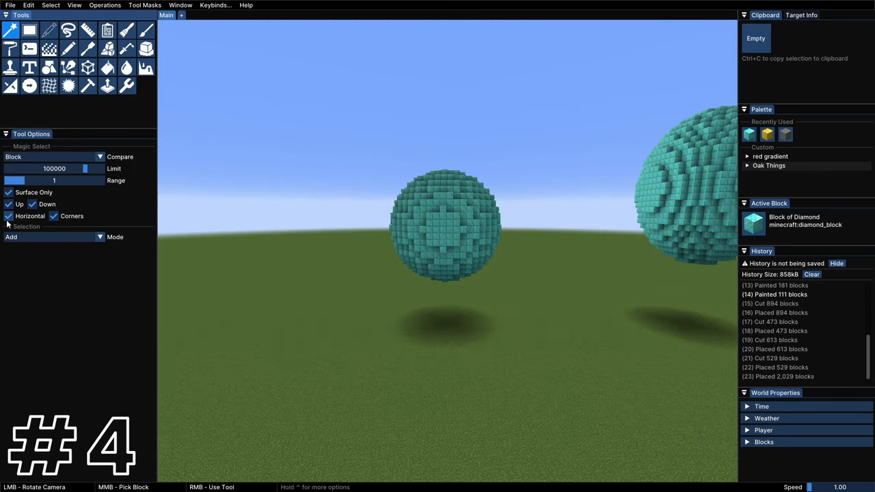
left_click(9, 216)
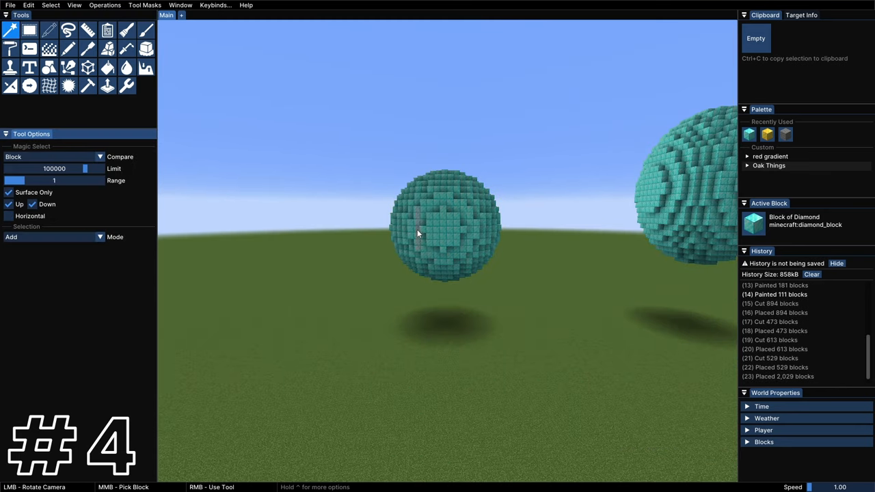
right_click(420, 219)
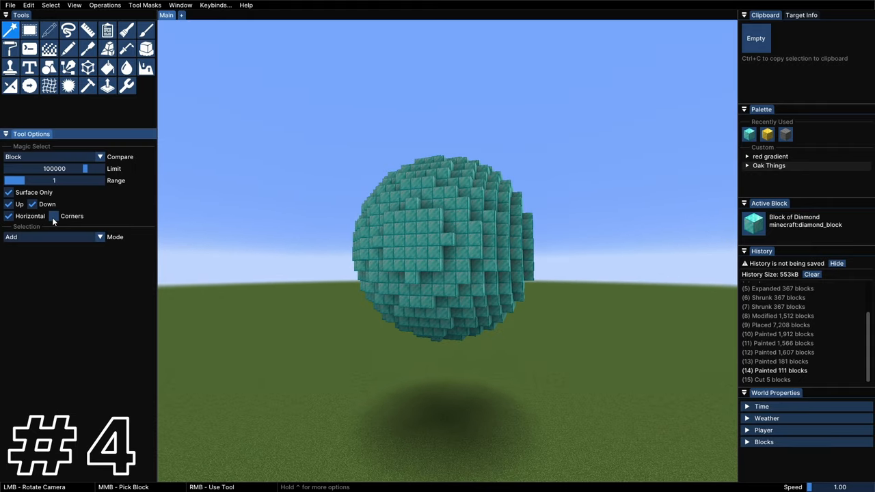
left_click(54, 216)
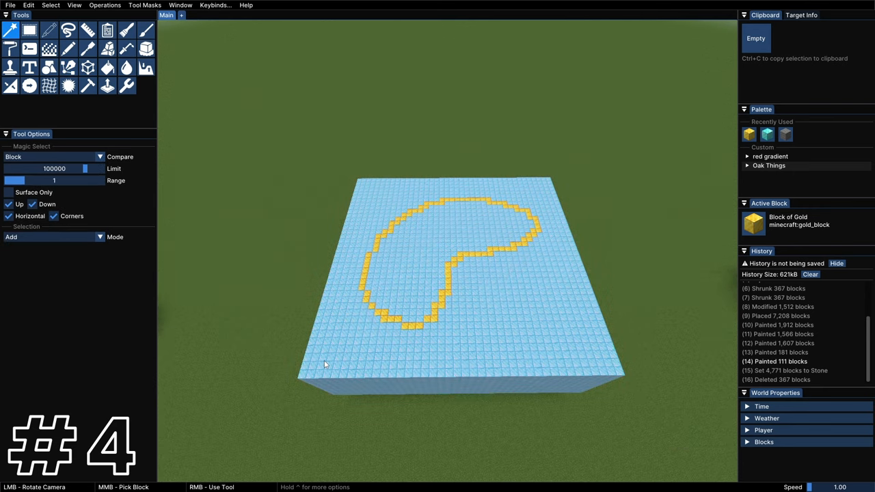
Magic-select the diamond area inside the gold outline with Corners unticked.
left_click(451, 273)
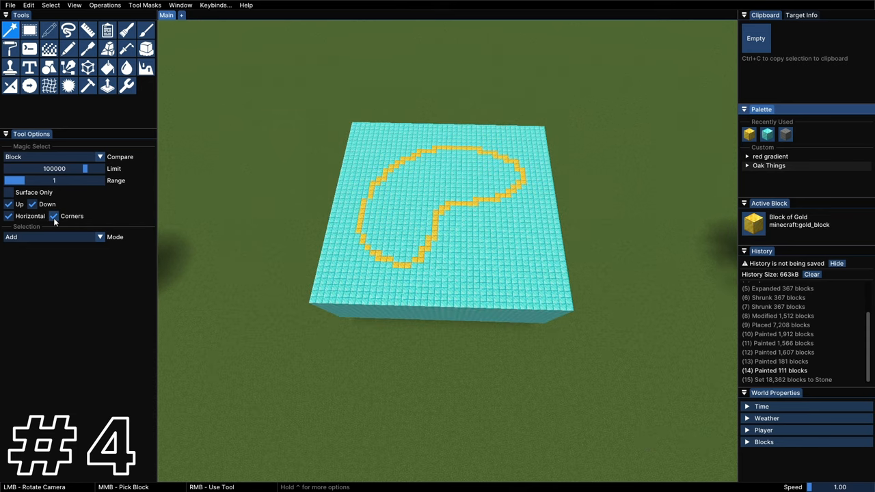
left_click(54, 216)
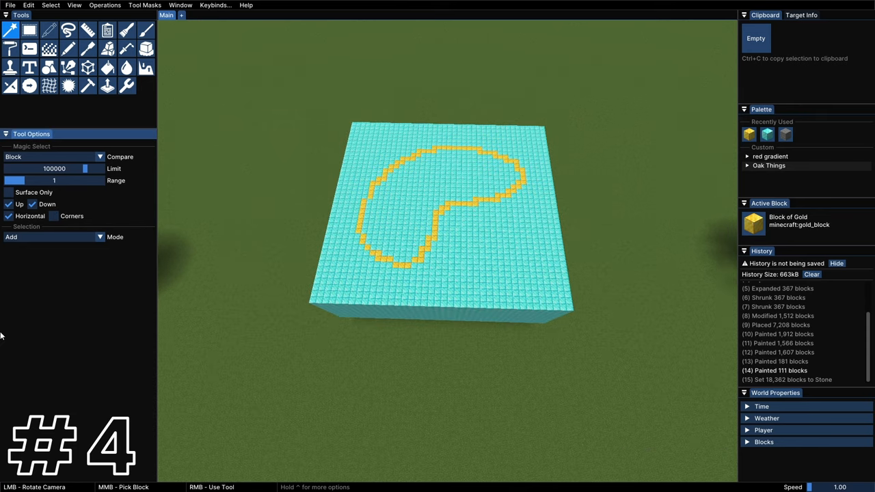
left_click(410, 190)
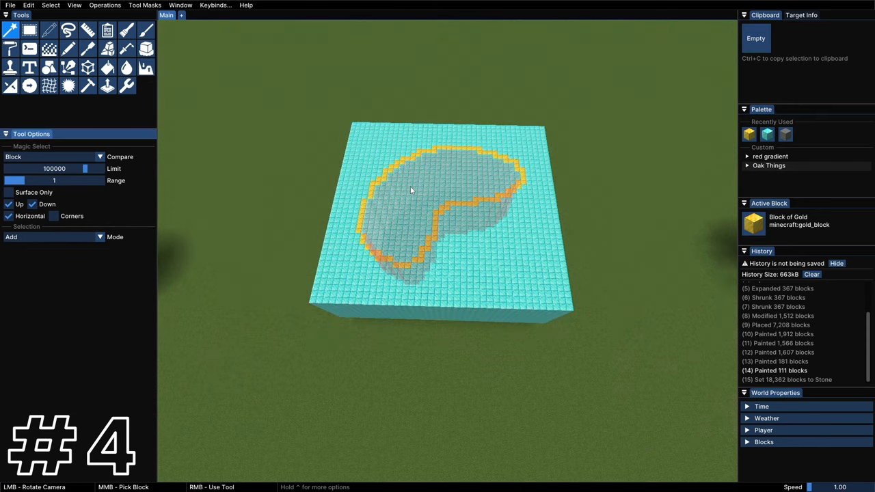
right_click(410, 190)
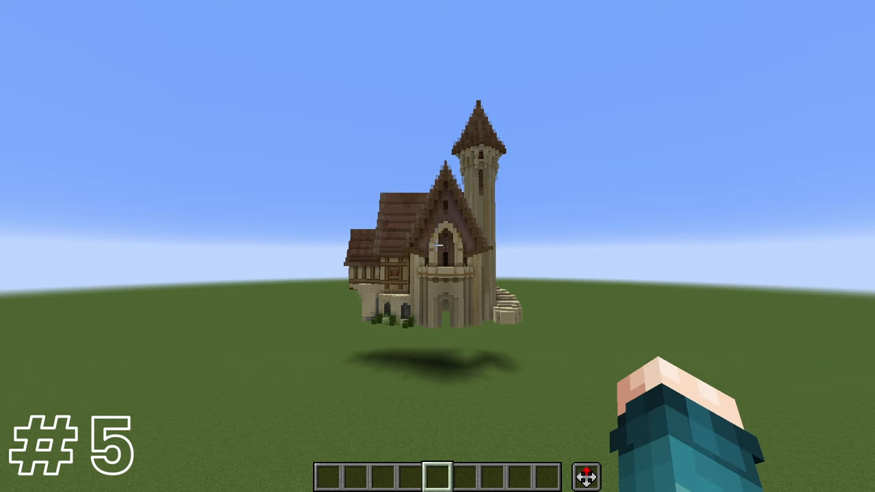
mouse_move(438, 246)
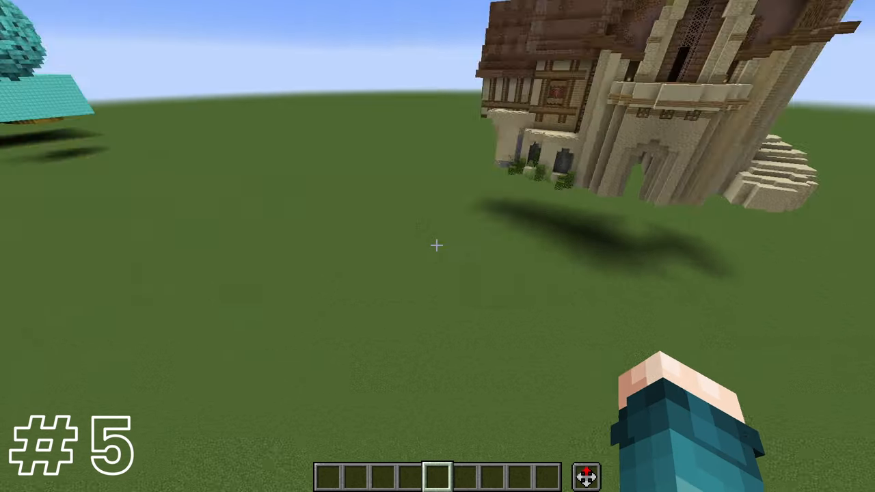
mouse_move(438, 246)
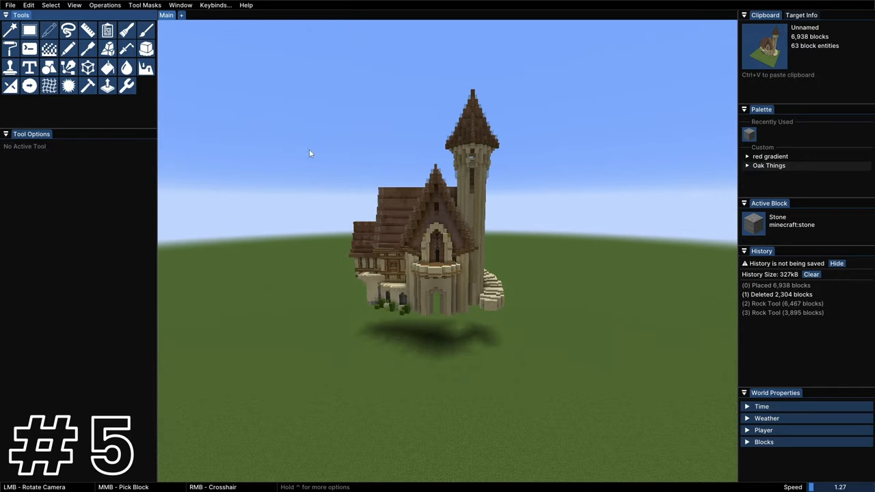
Magic-select the entire floating castle (Compare Any, Range 5) and cut it.
left_click(11, 30)
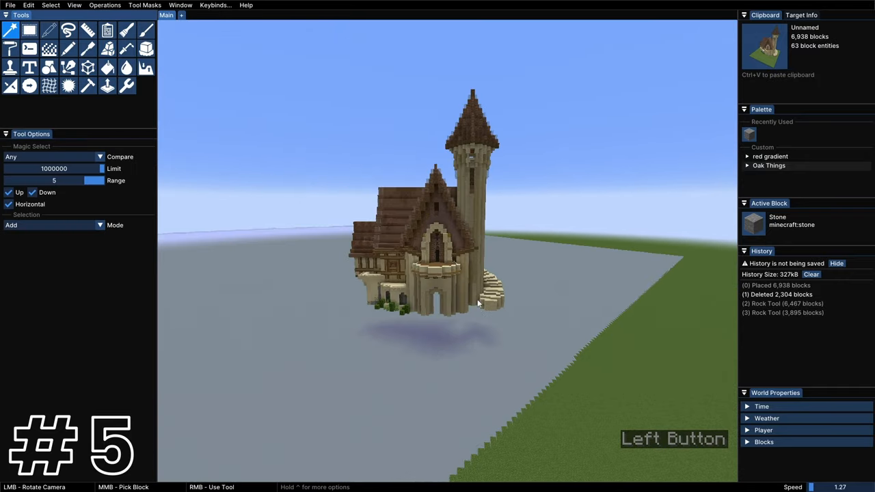
right_click(448, 260)
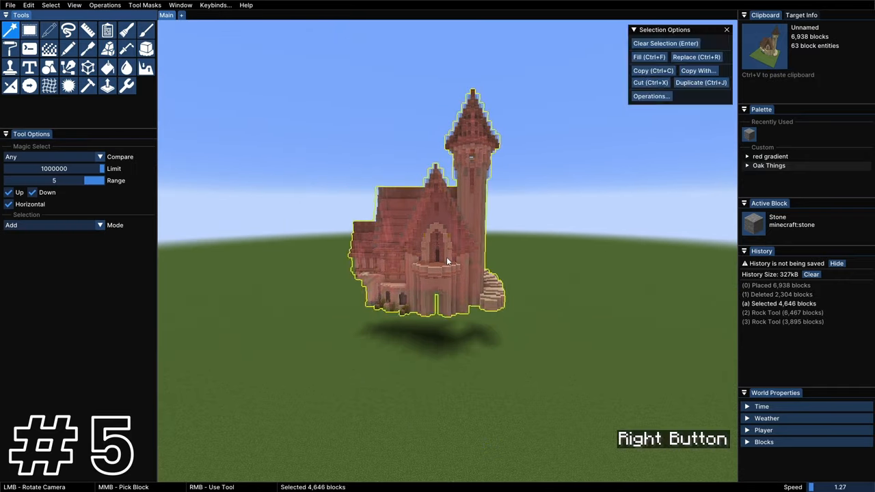
key("ctrl")
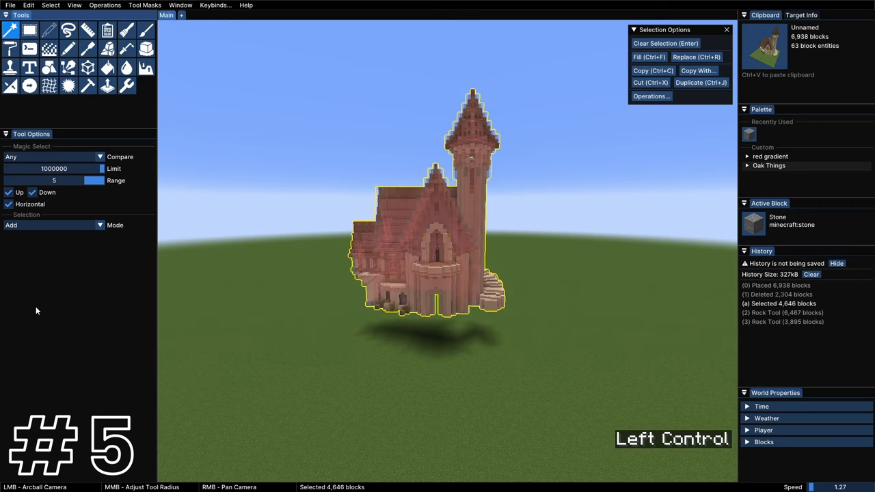
left_click(650, 81)
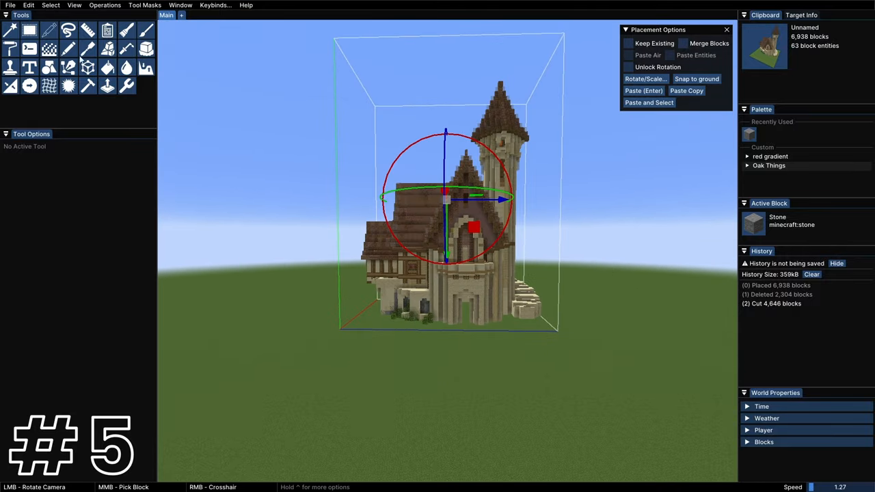
Raise an earth mound with the elevation brush and paste the castle onto it.
left_click(108, 49)
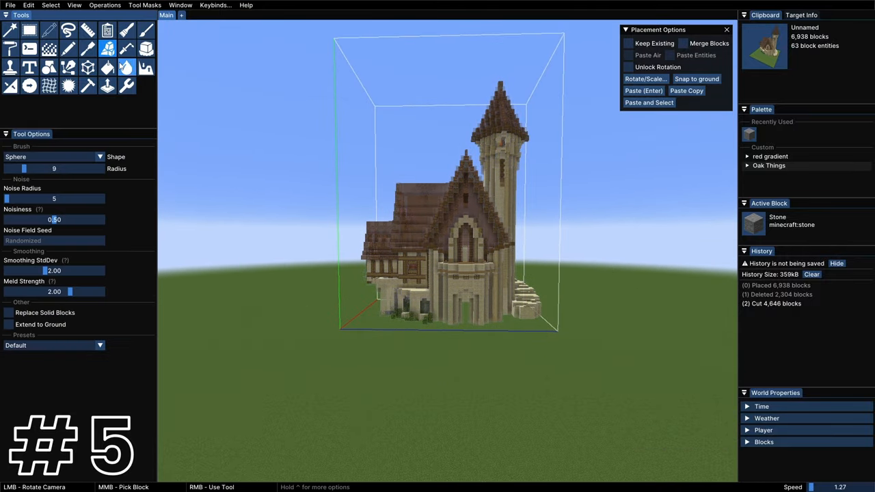
left_click(145, 67)
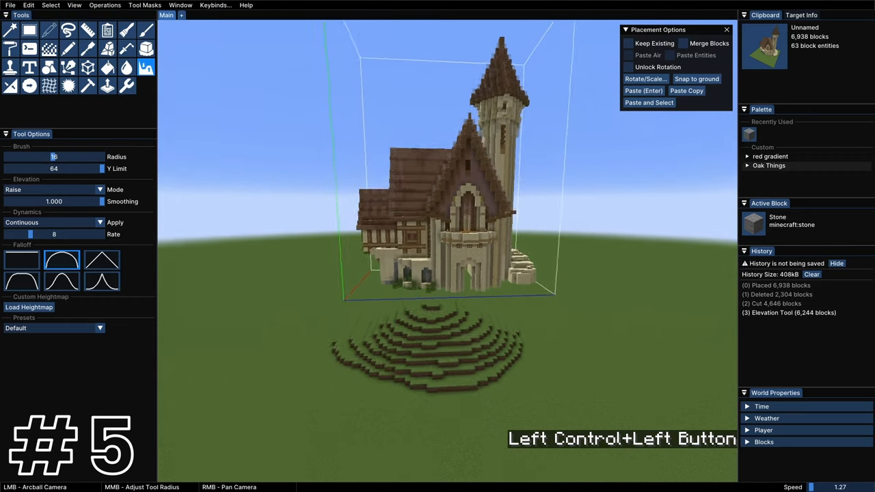
left_click(107, 48)
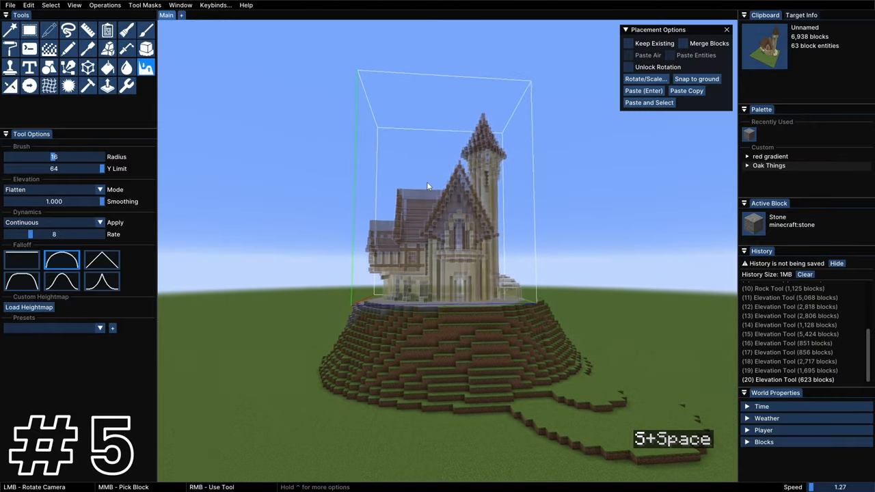
left_click(644, 78)
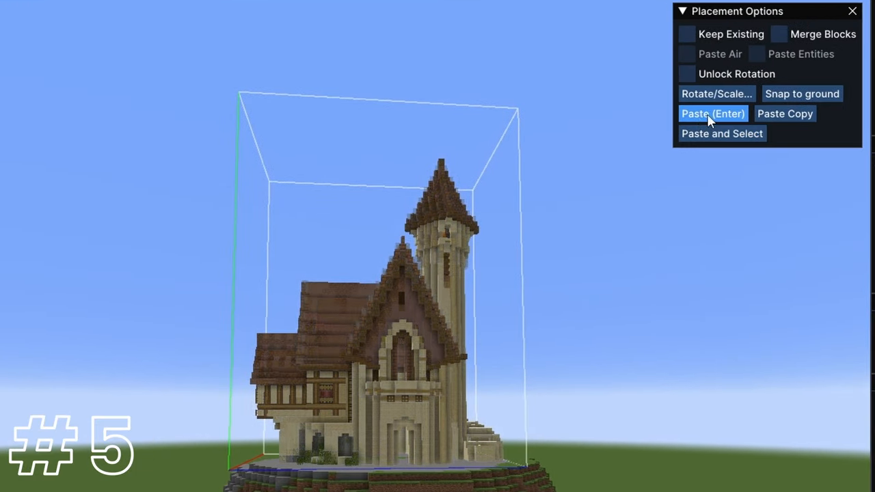
left_click(712, 113)
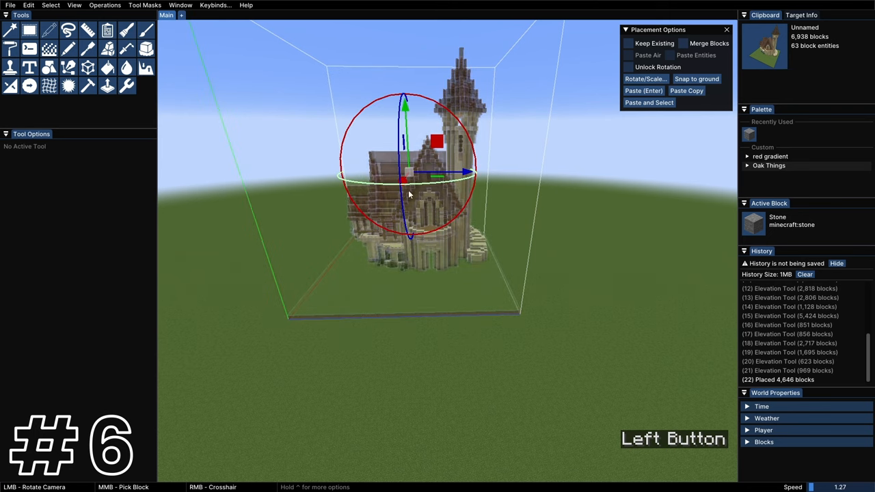
Move the castle placement across the grassland and rotate it around its vertical axis.
left_click_drag(410, 195, 455, 263)
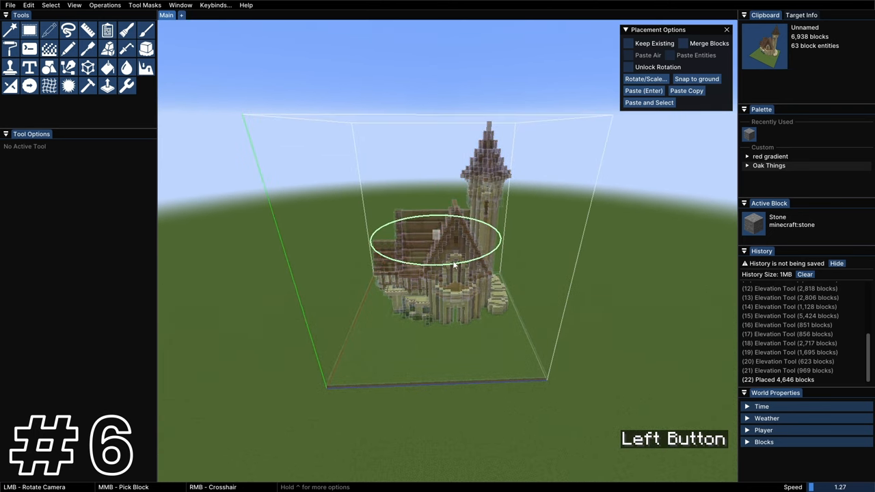
left_click_drag(455, 265, 468, 231)
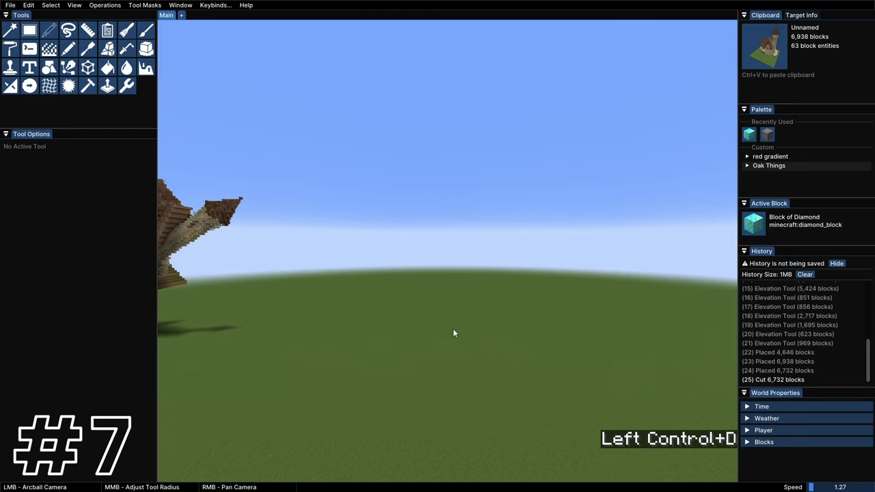
Paste the castle at 2.00 scale on X, Y and Z using Nearest Neighbor (Fast) resampling.
key("ctrl+v")
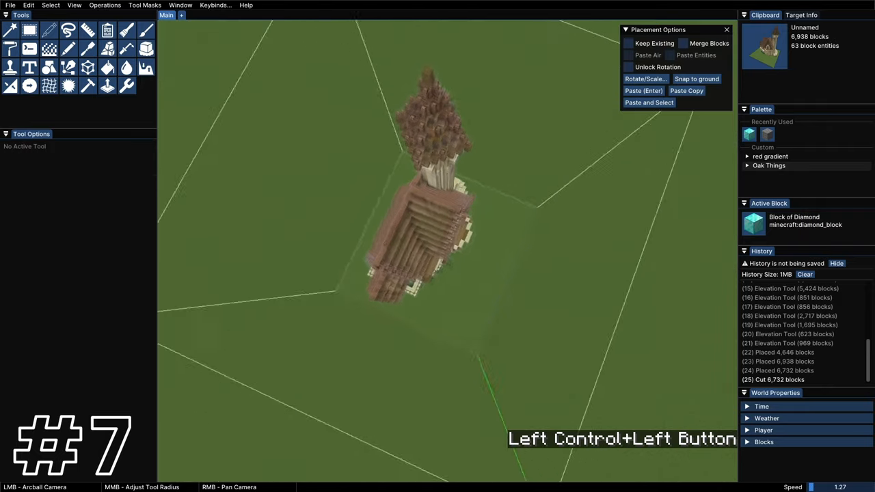
left_click(643, 90)
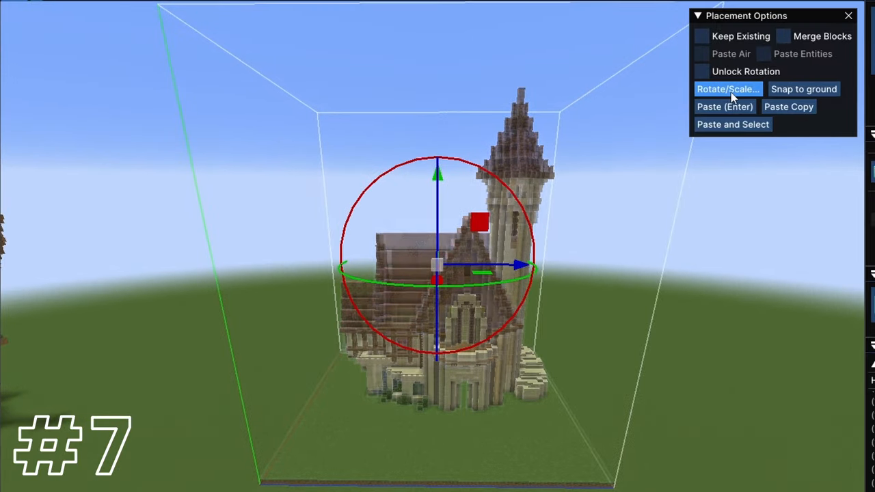
left_click(727, 89)
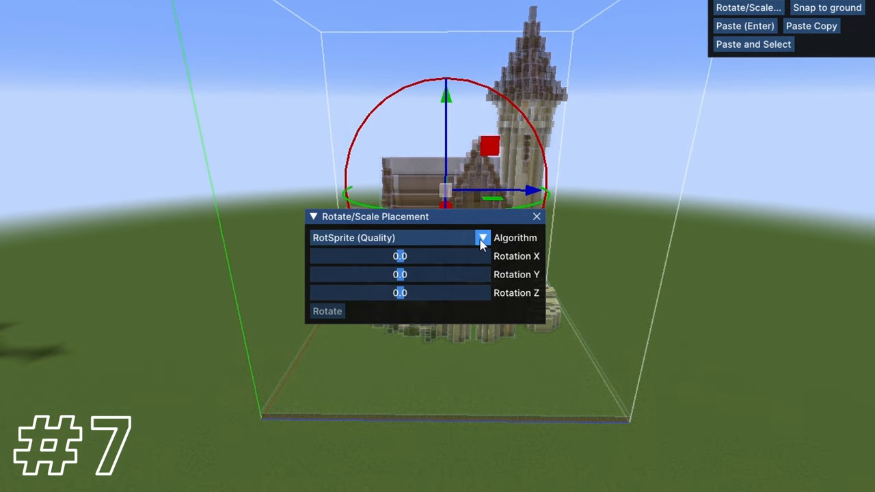
left_click(481, 238)
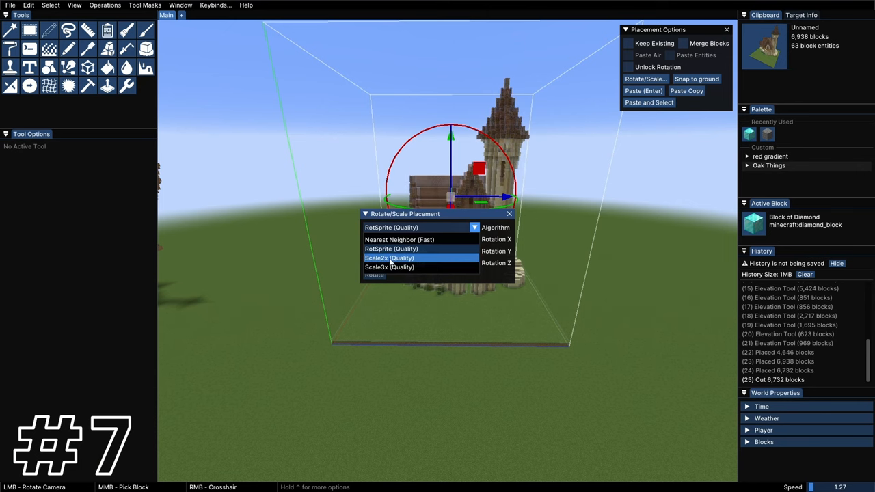
left_click(389, 258)
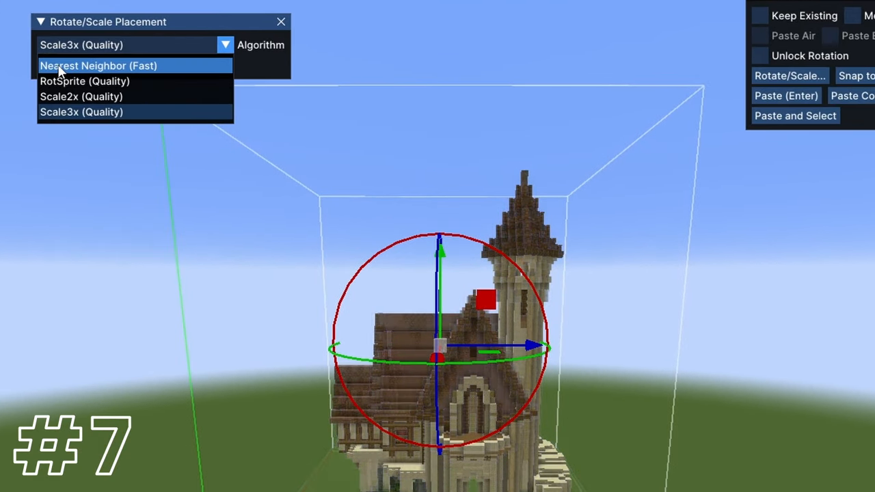
left_click(97, 64)
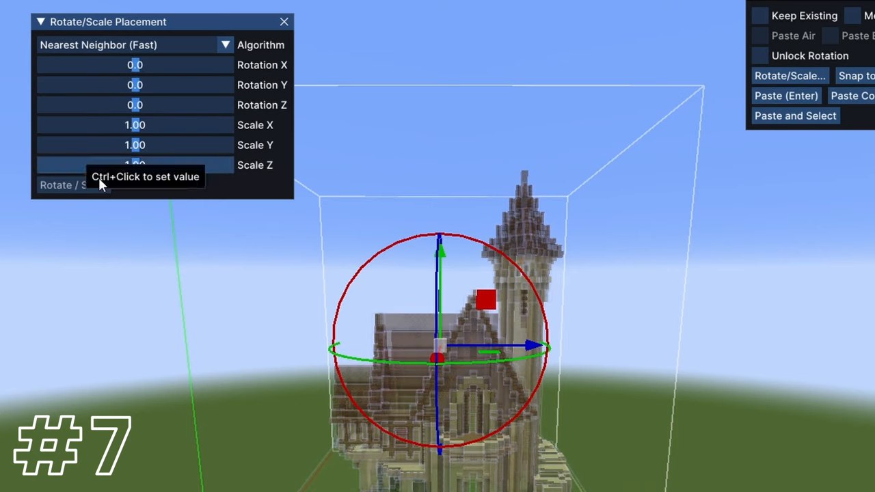
mouse_move(195, 157)
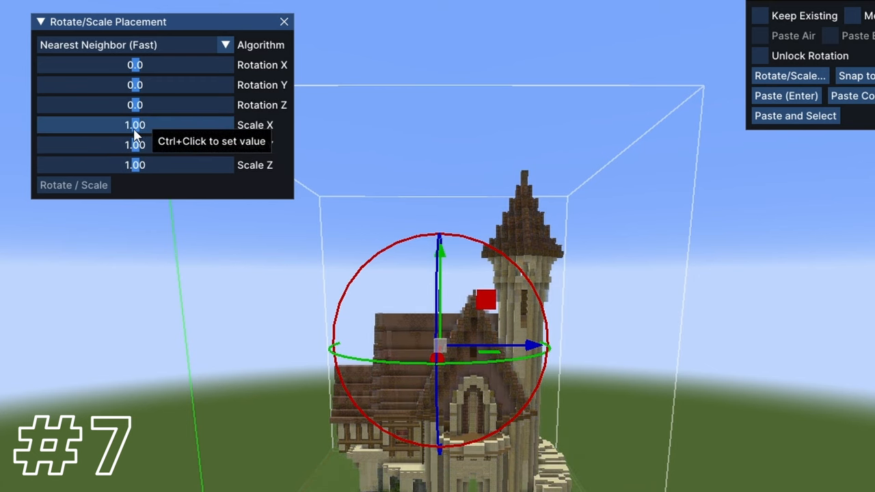
type("2")
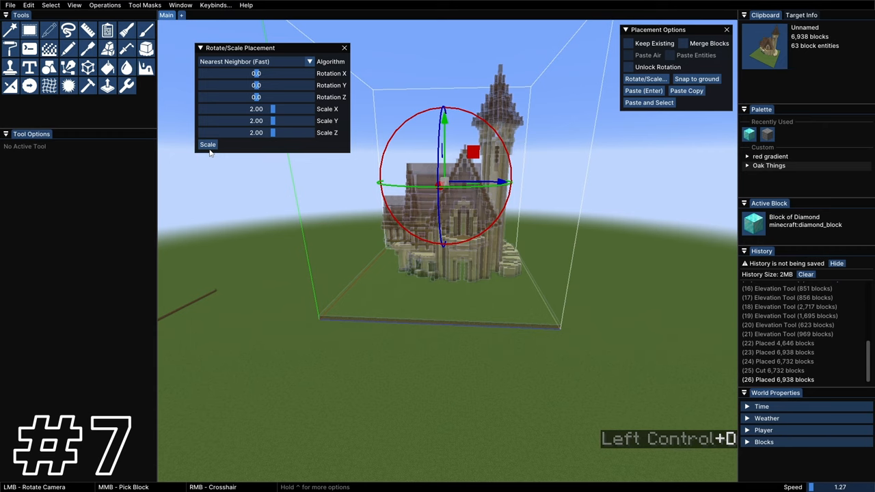
left_click(257, 109)
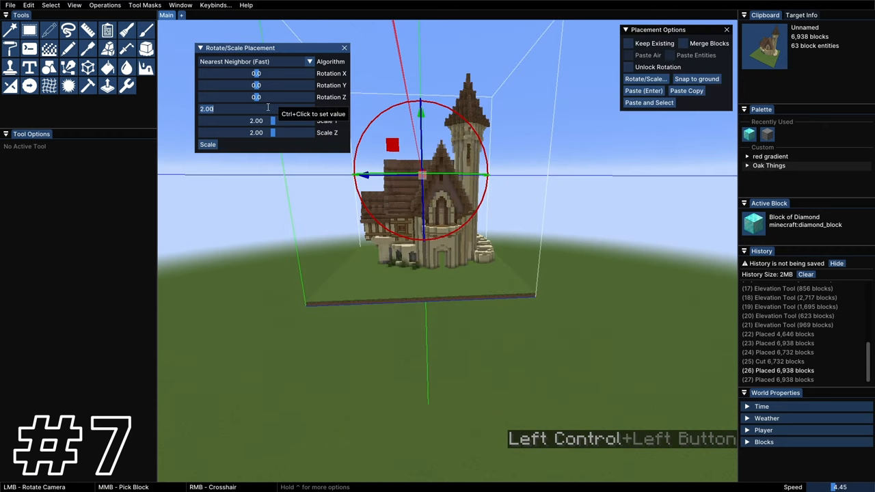
left_click(207, 144)
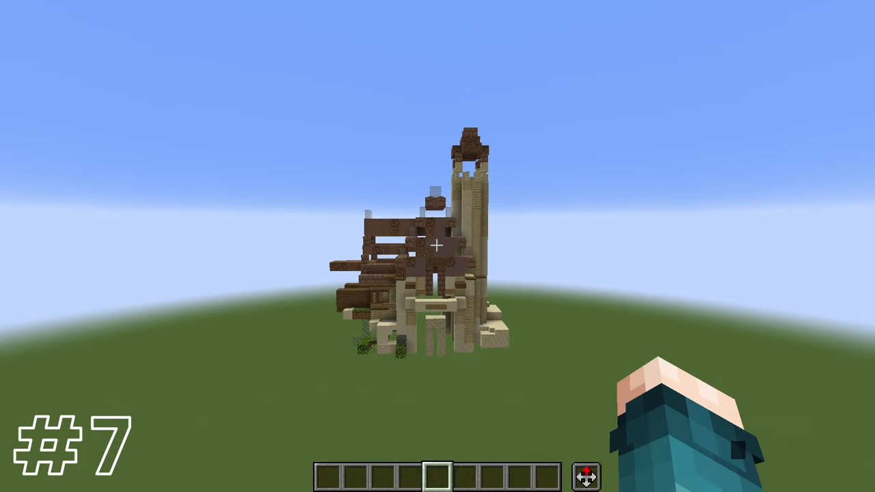
mouse_move(438, 246)
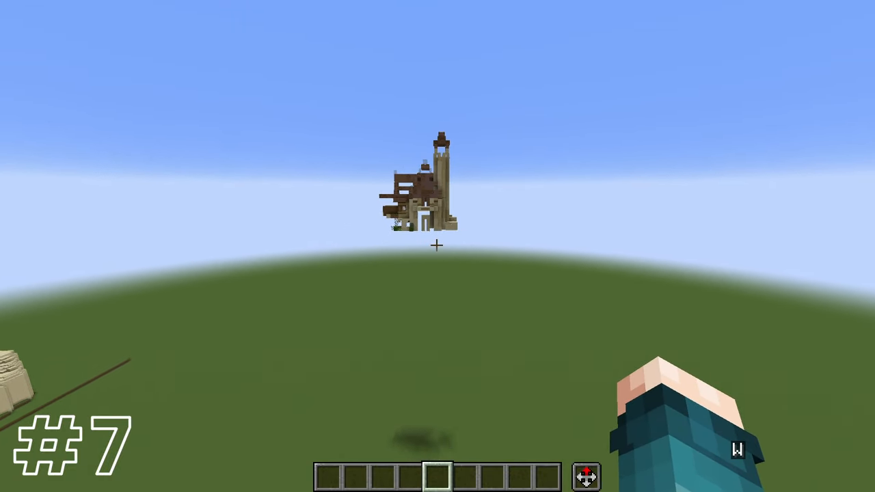
key("ctrl+w")
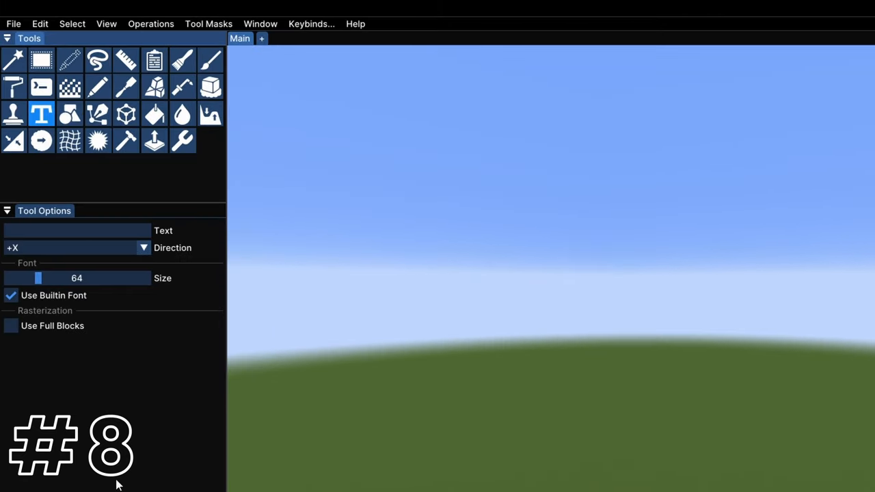
mouse_move(41, 114)
type("S")
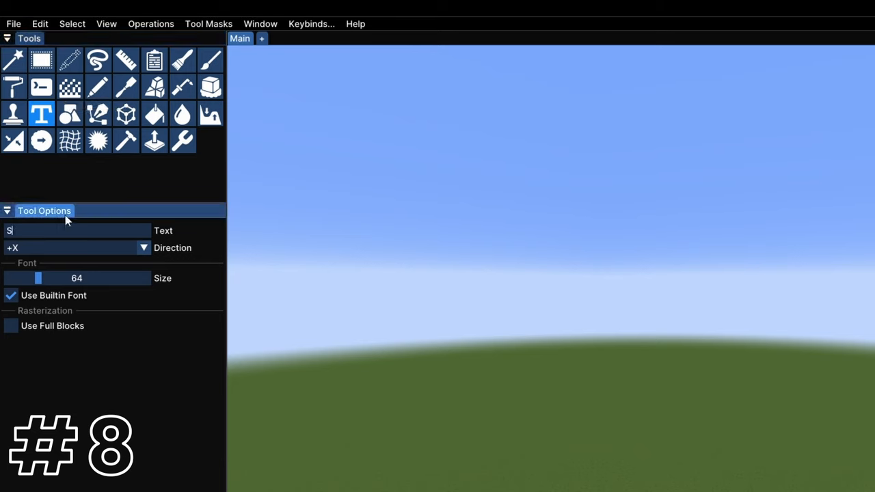
Place 'Subscribe :)' as red wool text, direction +Z, size 90.
type("ubscribe :)")
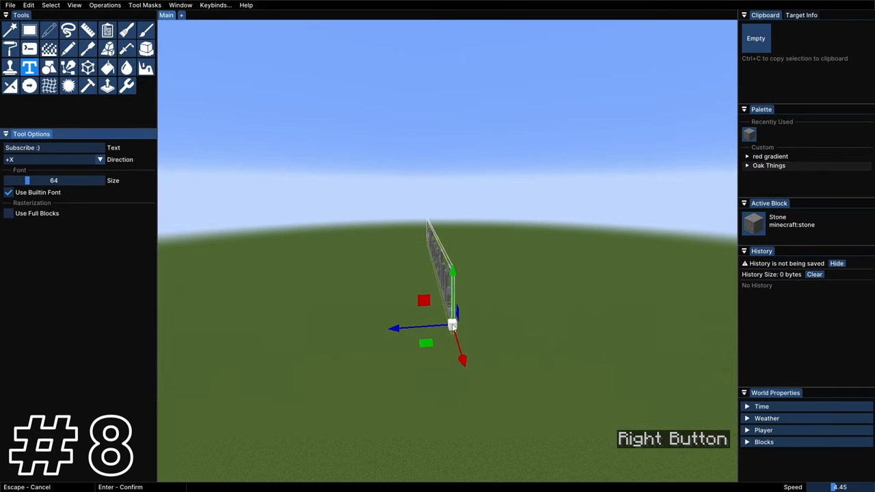
left_click(100, 159)
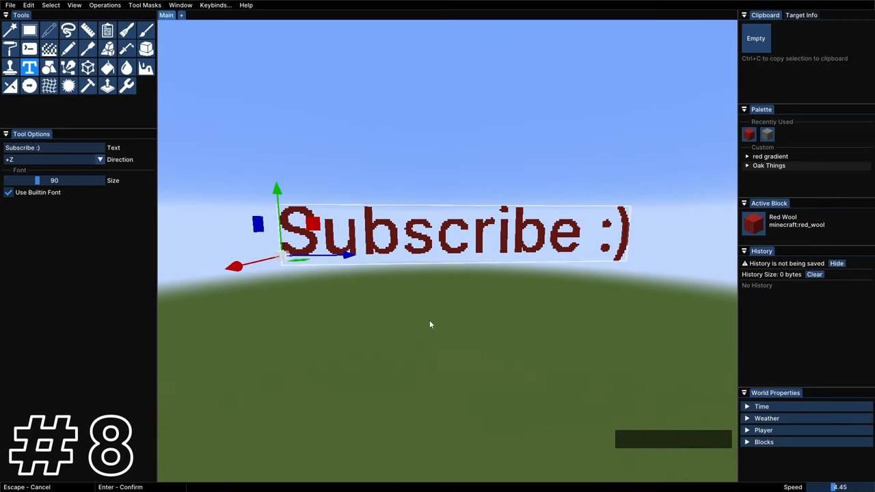
key("Return")
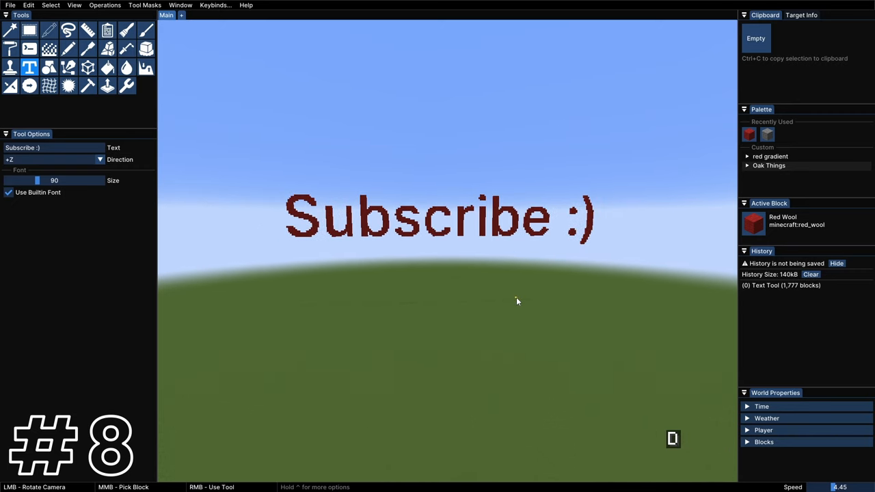
key("ctrl")
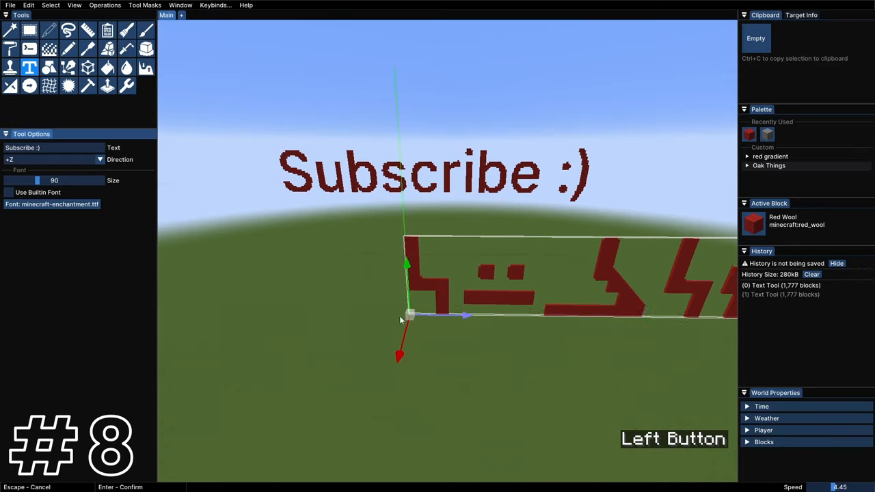
Drag the enchantment-font text copy below the red Subscribe sign.
left_click_drag(403, 315, 434, 256)
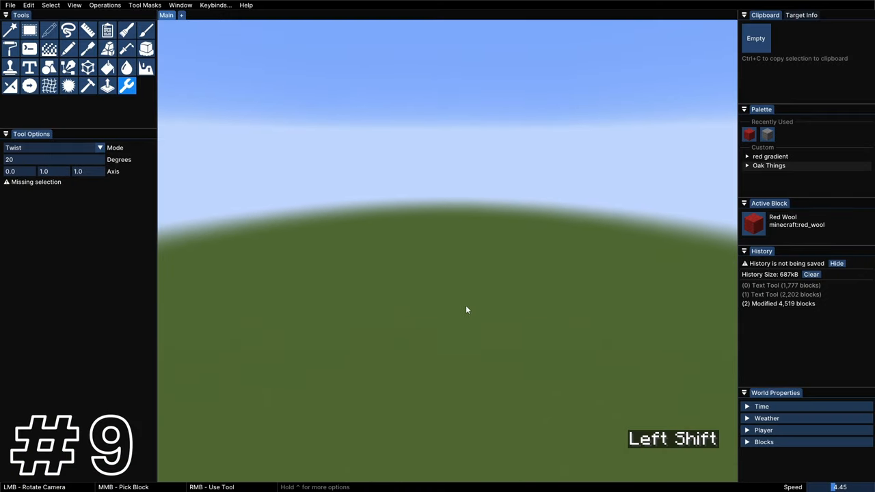
mouse_move(127, 86)
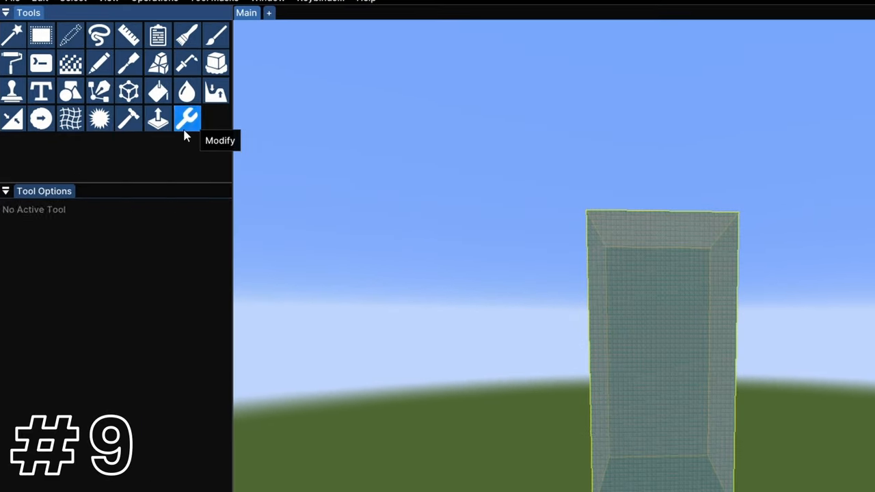
Twist the diamond pillar in Modify Twist mode around axis 0,1,0, then delete it.
left_click(187, 118)
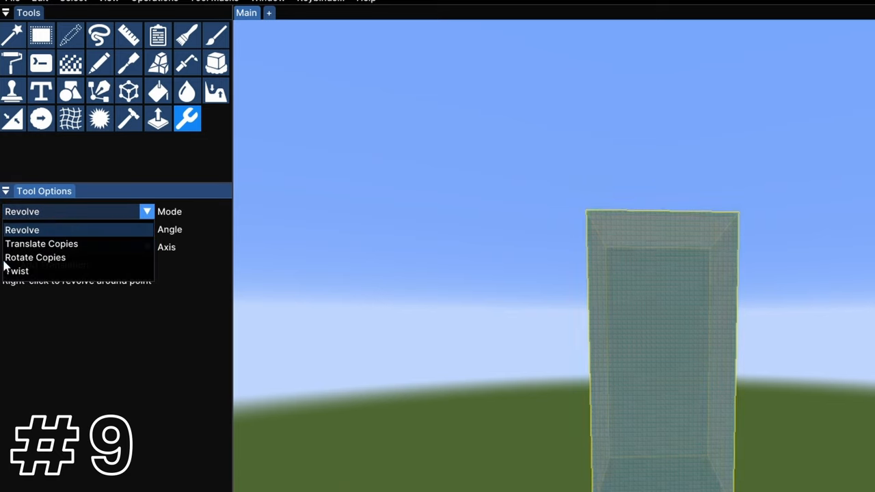
left_click(17, 270)
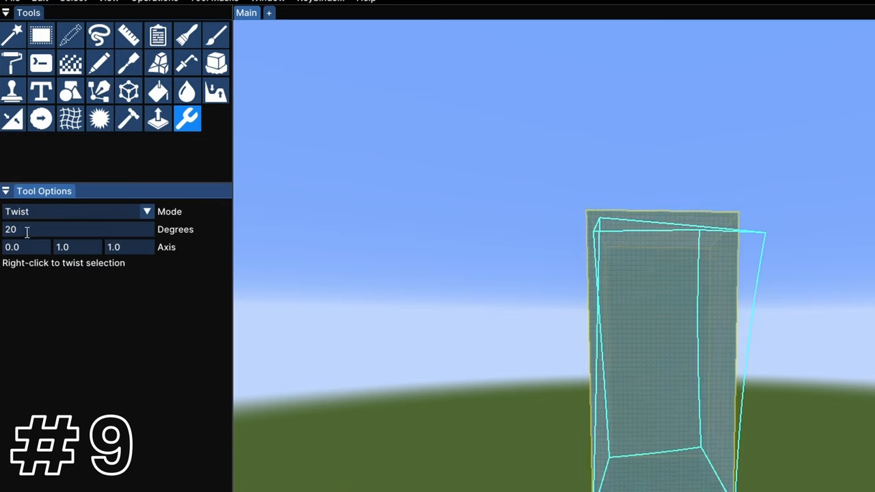
type("45")
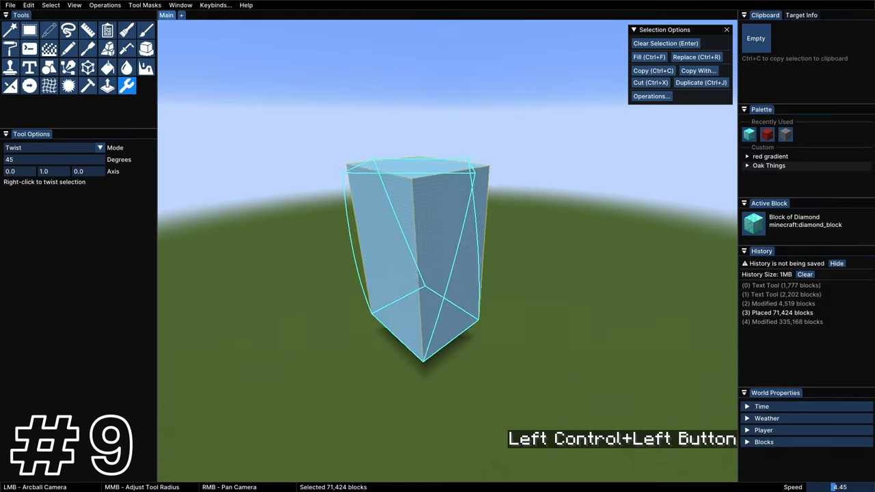
right_click(424, 260)
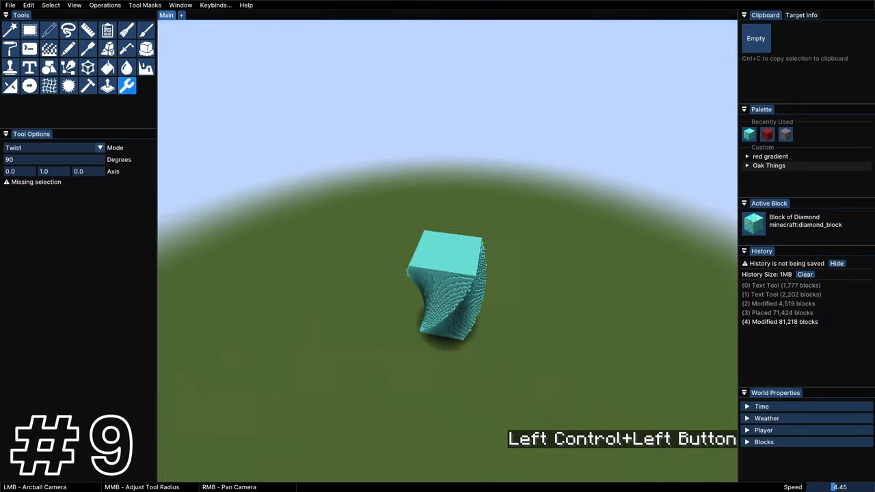
left_click(444, 273)
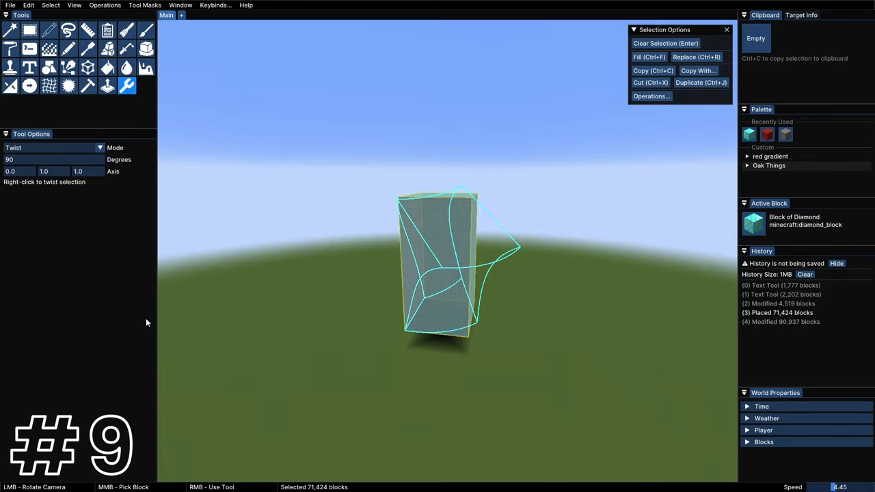
key("backspace")
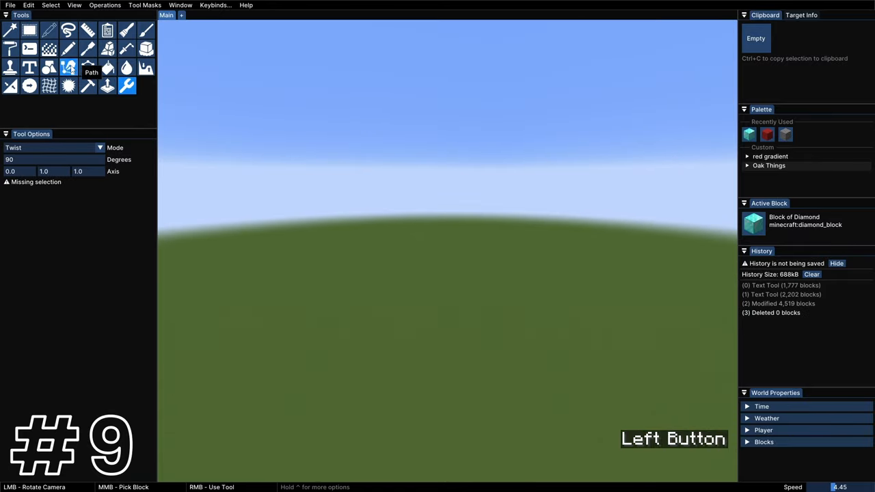
Draw a curved Catmull-Rom gold path, reshape it by moving a control point, and confirm.
left_click(752, 224)
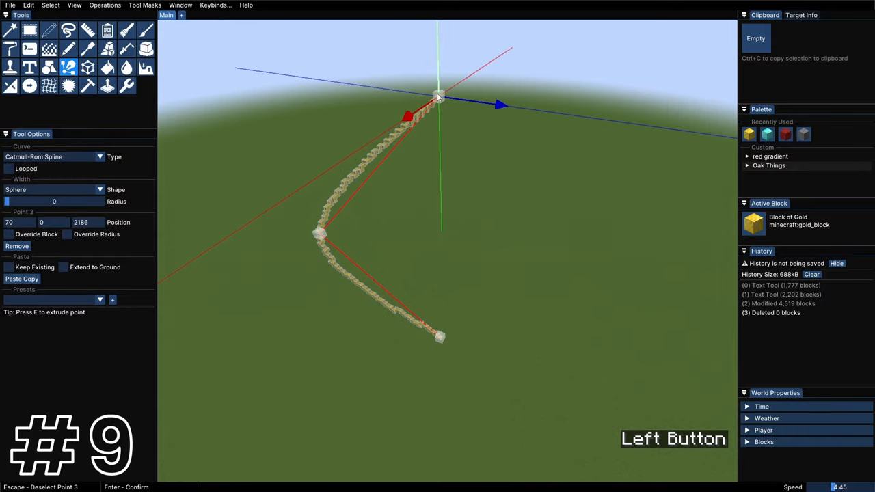
left_click_drag(438, 95, 427, 157)
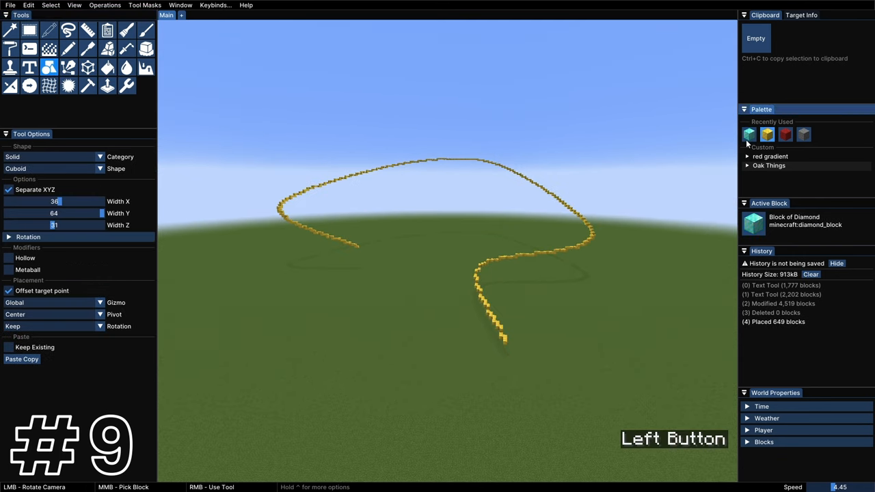
key("Return")
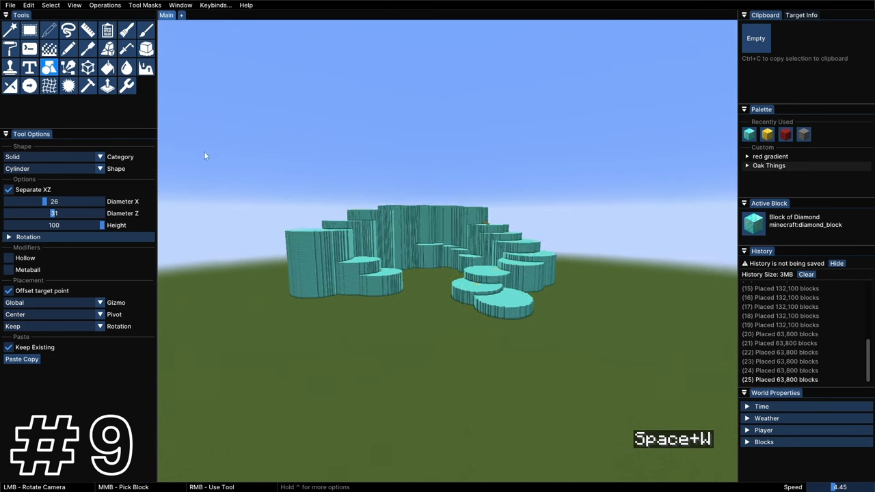
Magic-select the diamond cylinder formation, cut it and paste it higher in the air.
left_click(10, 30)
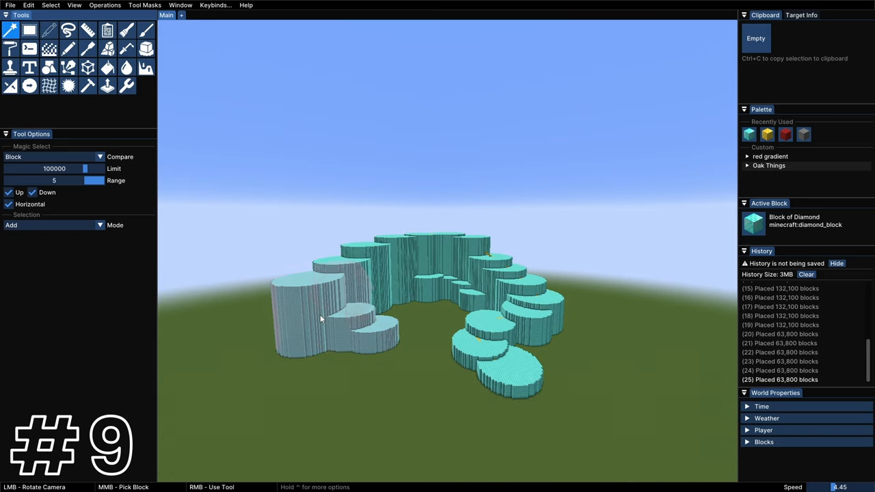
right_click(434, 264)
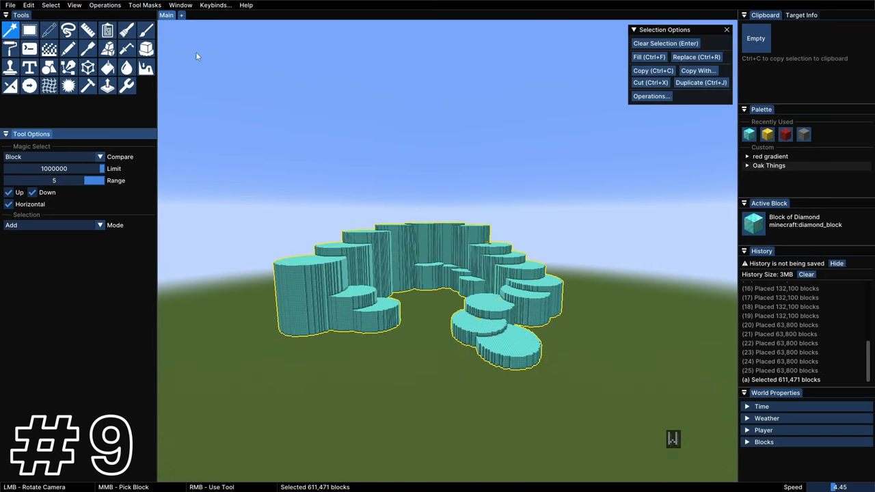
left_click(650, 82)
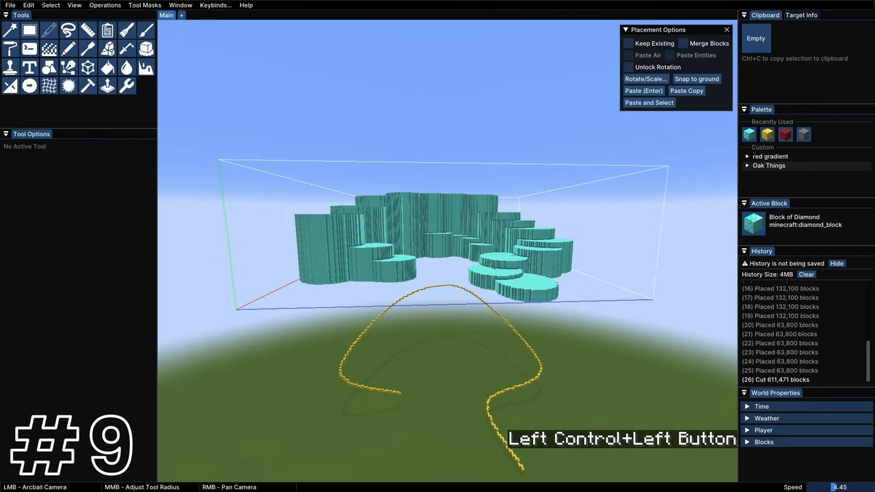
left_click(127, 86)
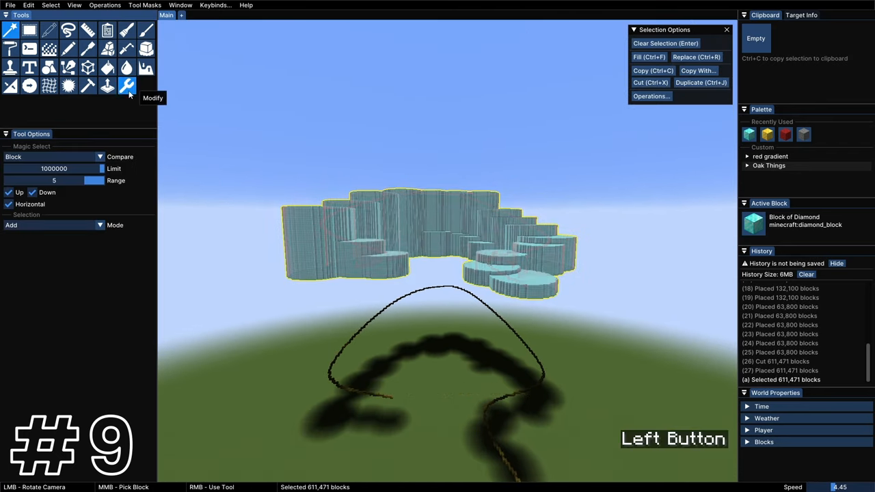
Warp the lifted formation into a curving shape with the Modify tool.
left_click(127, 85)
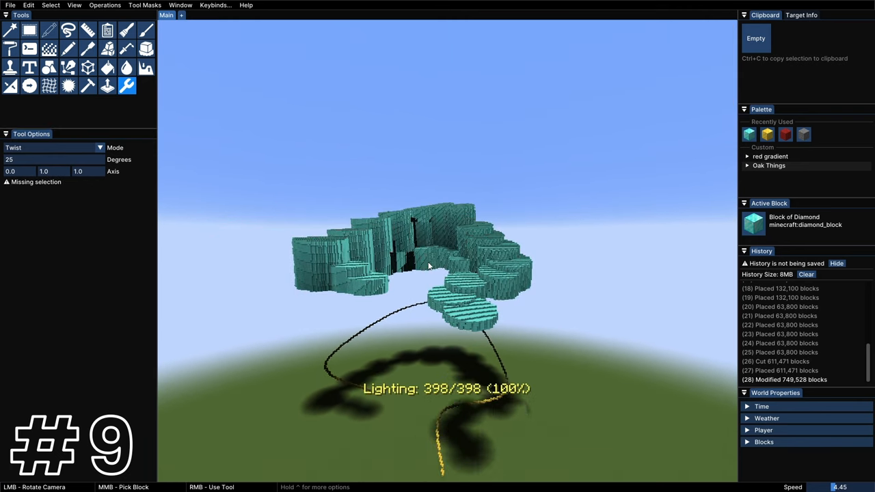
left_click_drag(429, 267, 429, 253)
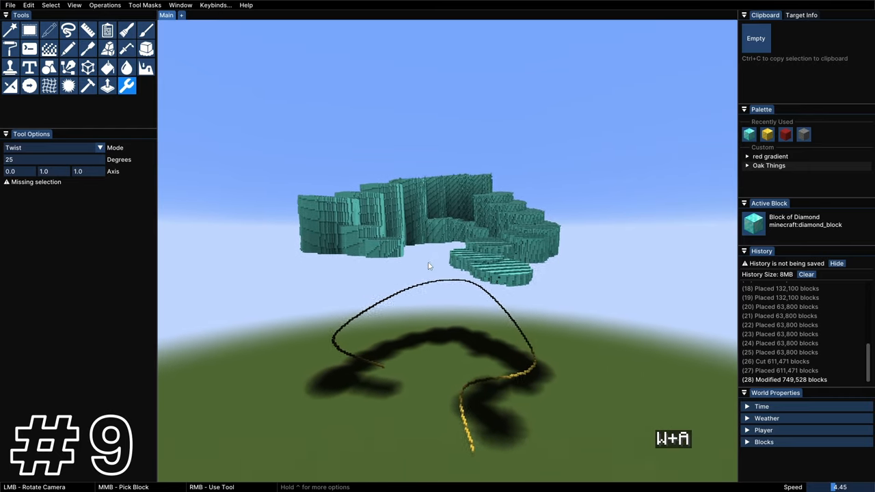
left_click(29, 86)
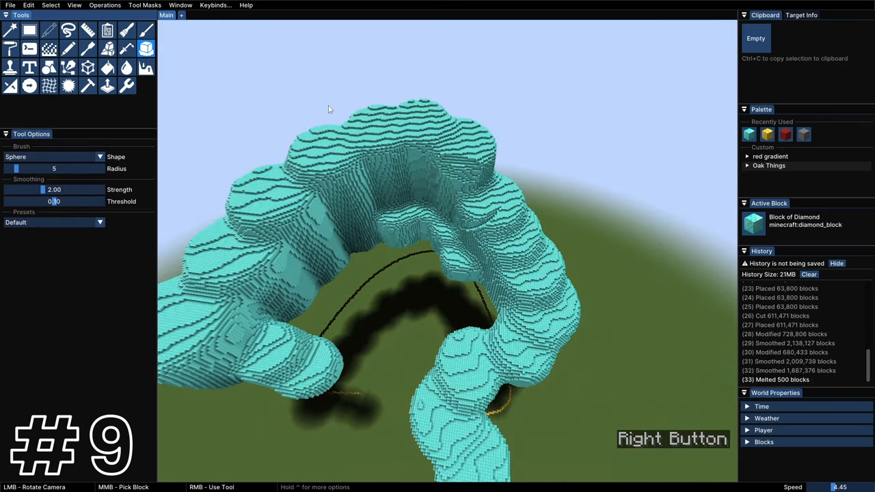
Pick a block type from the scene and autoshade the sandstone rock formation.
middle_click(400, 170)
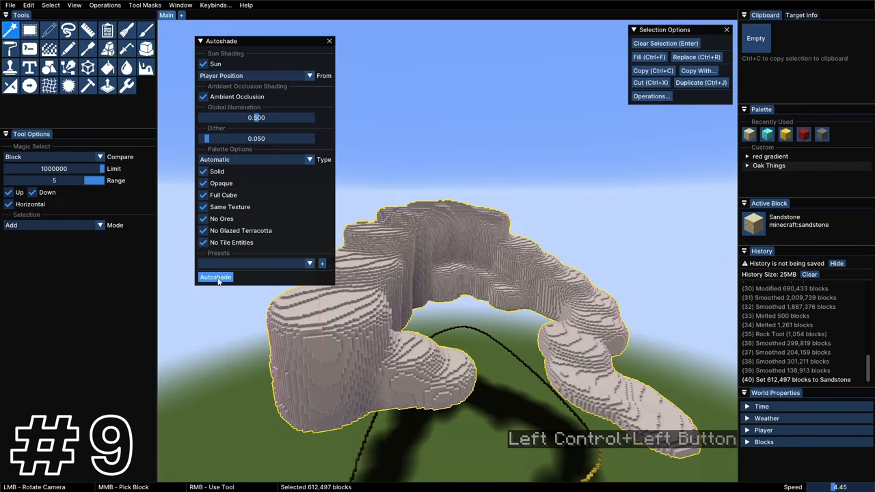
left_click(215, 277)
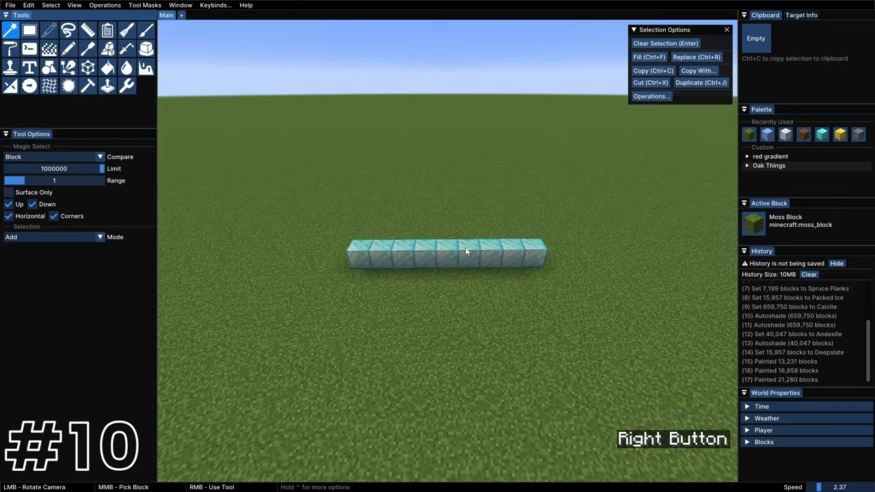
Select the diamond row and make 7 rotated copies rising 20 blocks around a pivot.
left_click(126, 84)
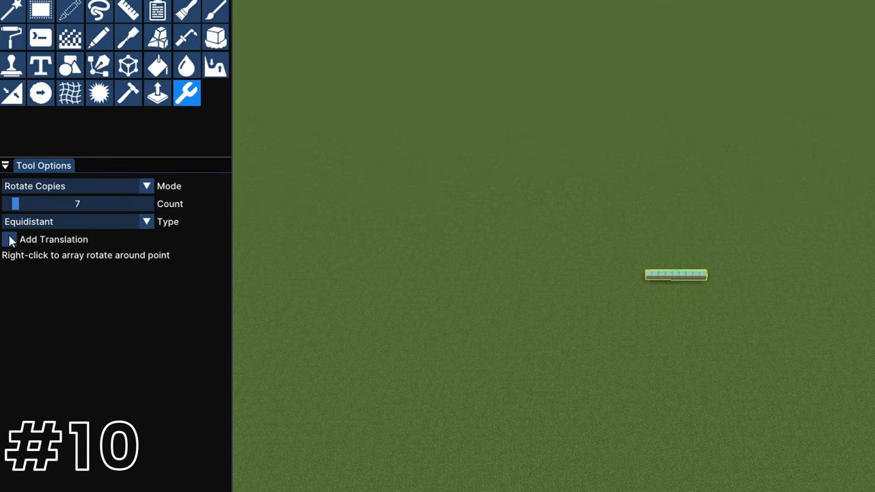
left_click(10, 240)
type("20")
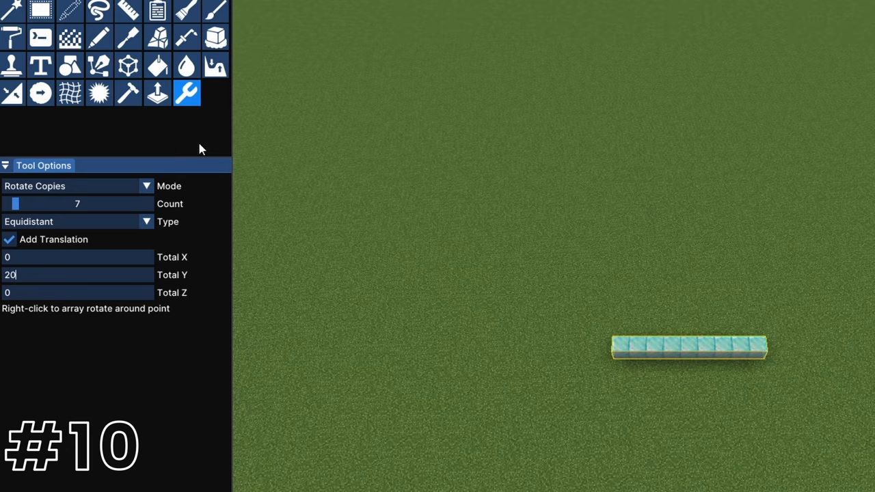
right_click(418, 265)
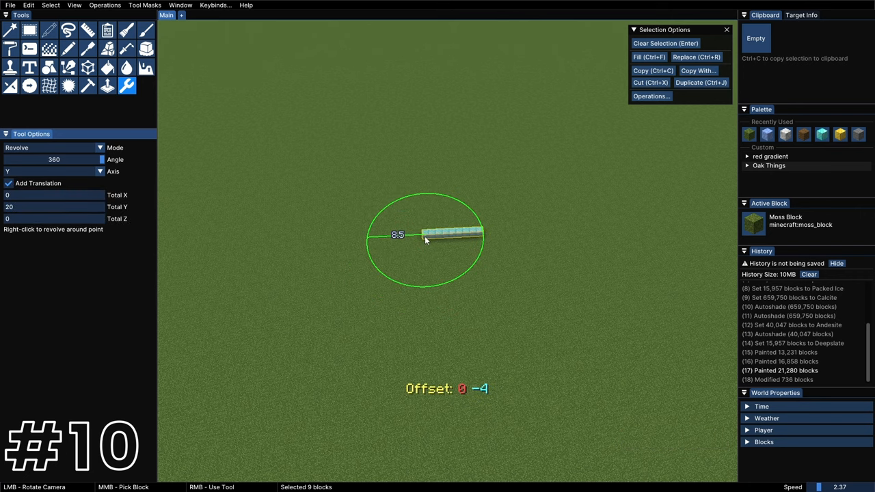
Revolve the diamond row around a chosen point, then paste the floating rock arch.
left_click(445, 239)
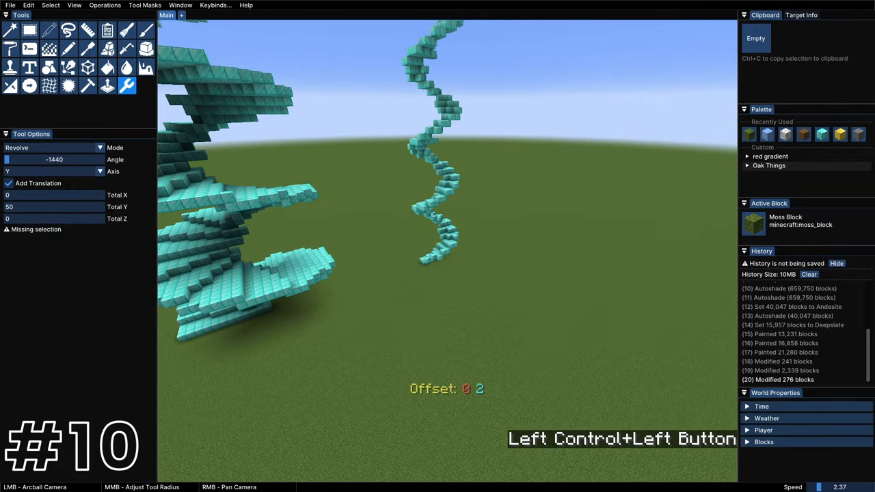
key("ctrl+v")
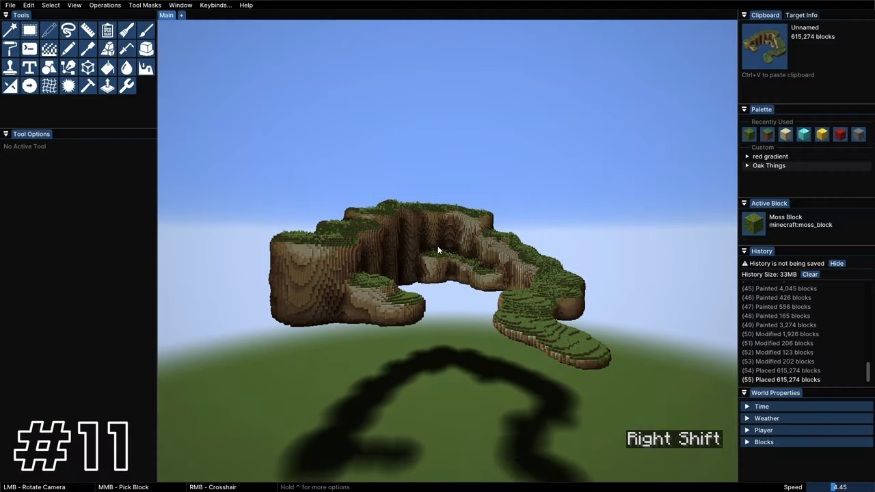
Apply the Hollow operation to the pasted grass-topped rock arch.
left_click(10, 30)
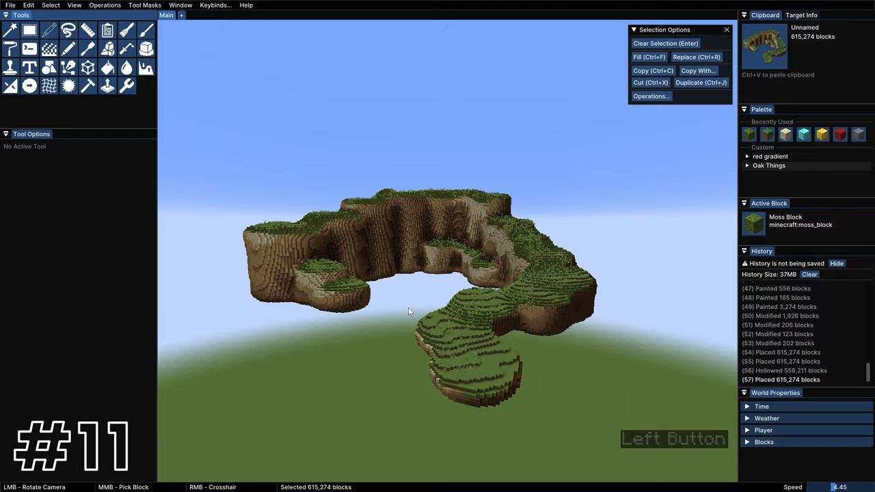
Magic Select an island section, cut it, and rotate it with Unlock Rotation.
left_click(9, 29)
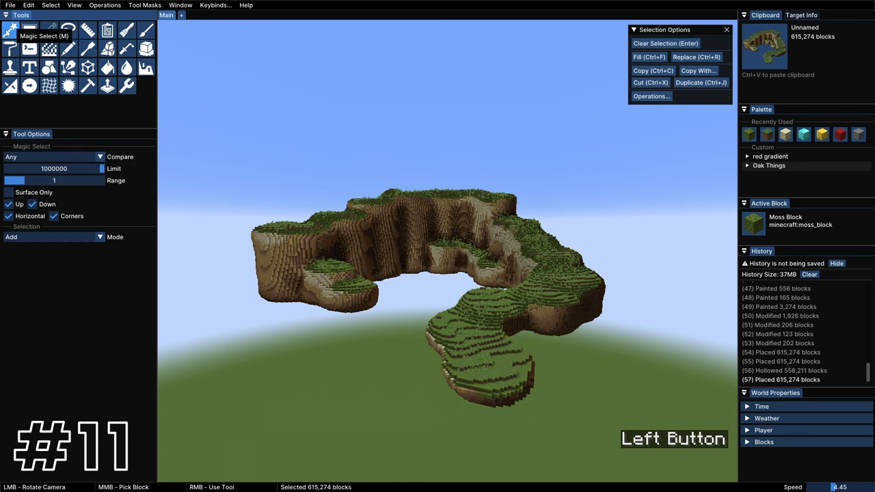
left_click(9, 203)
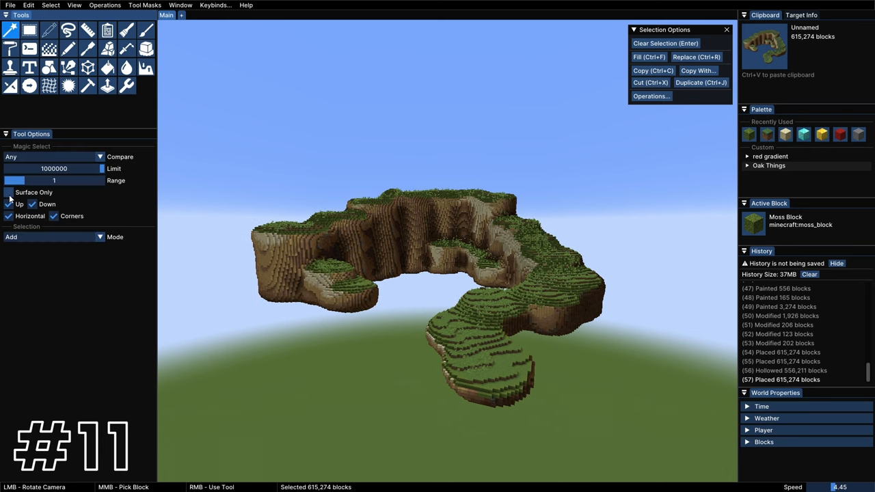
left_click(9, 192)
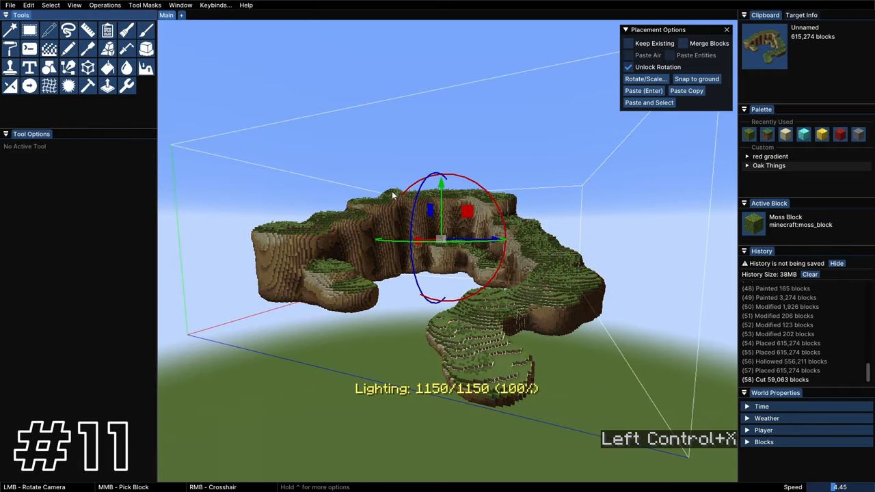
left_click_drag(393, 195, 537, 259)
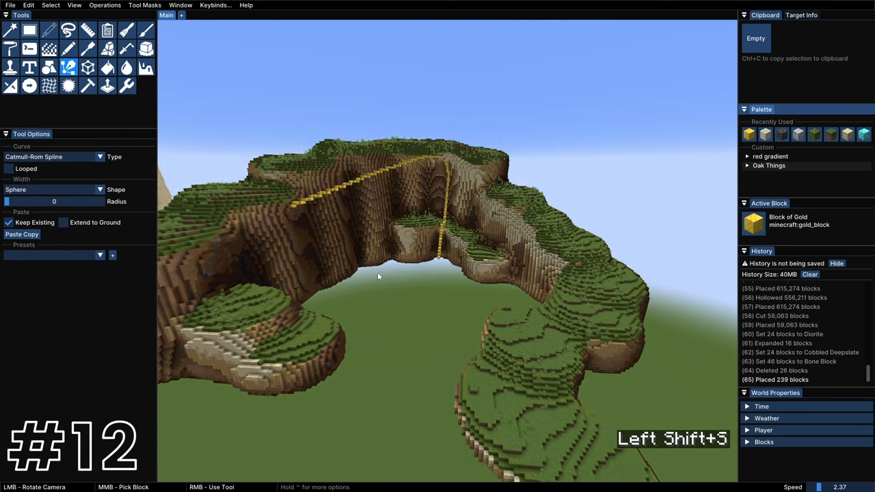
Undo the last change while working on the canyon's gold path.
key("ctrl+z")
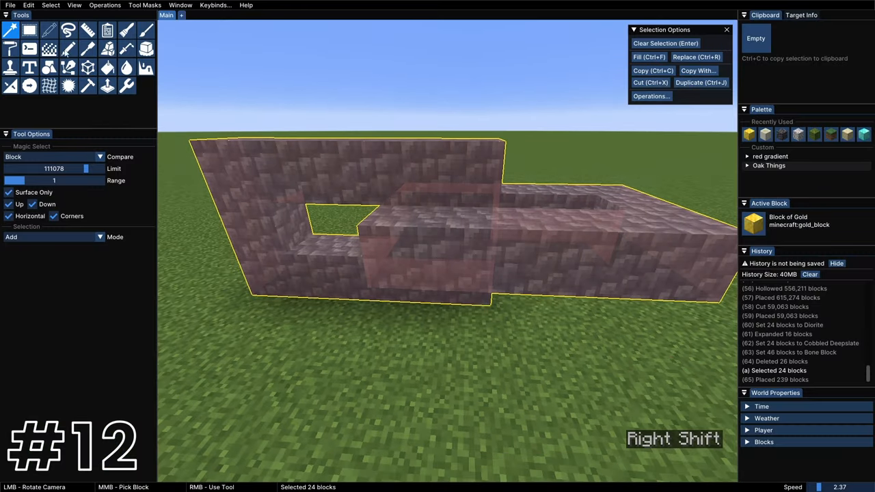
Copy the 24-block stone profile and add and bend points on the clipboard-shaped chain path.
key("ctrl+c")
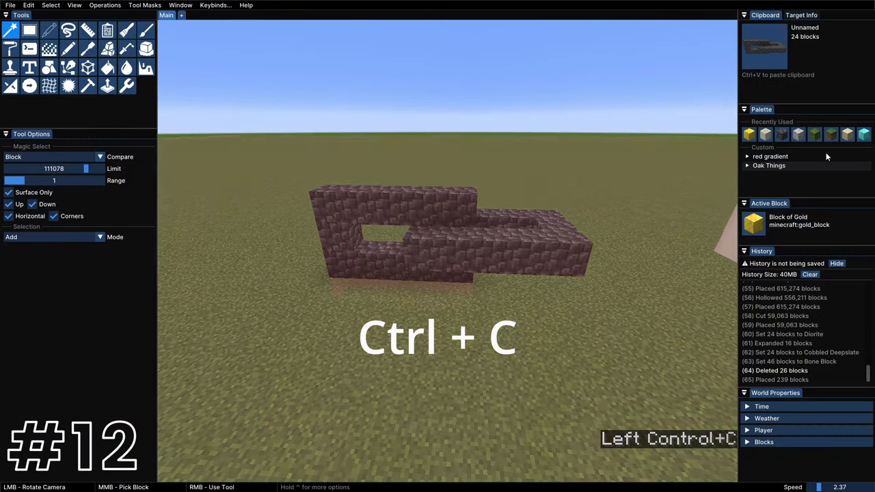
key("ctrl+c")
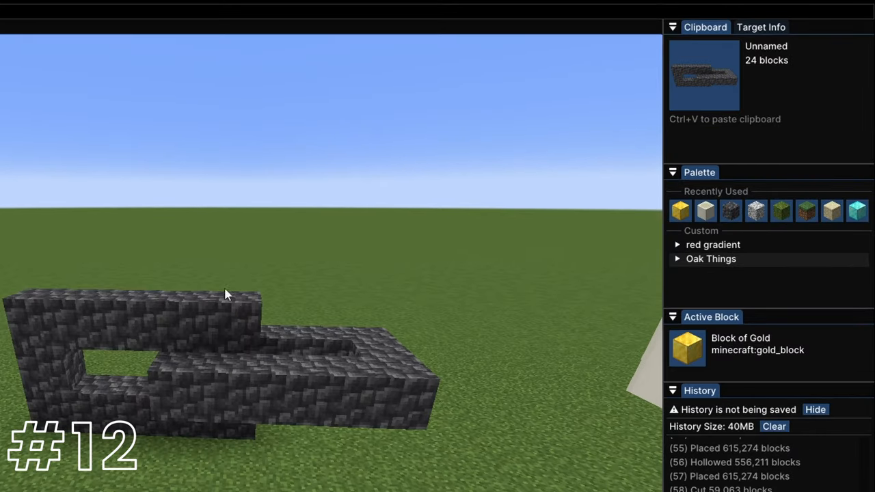
key("ctrl+a")
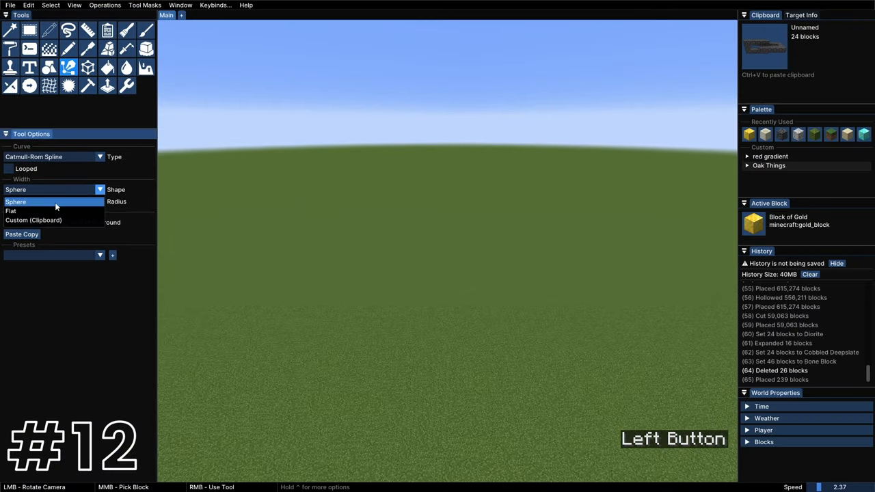
left_click(33, 220)
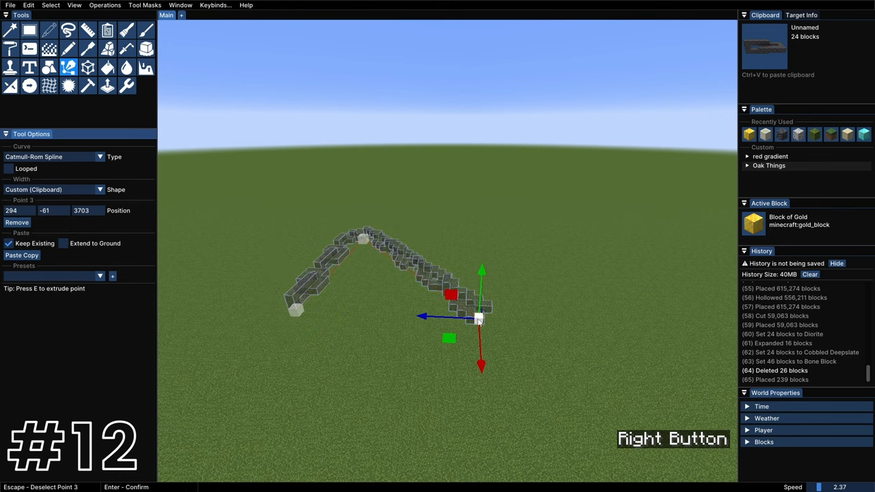
left_click_drag(478, 318, 560, 366)
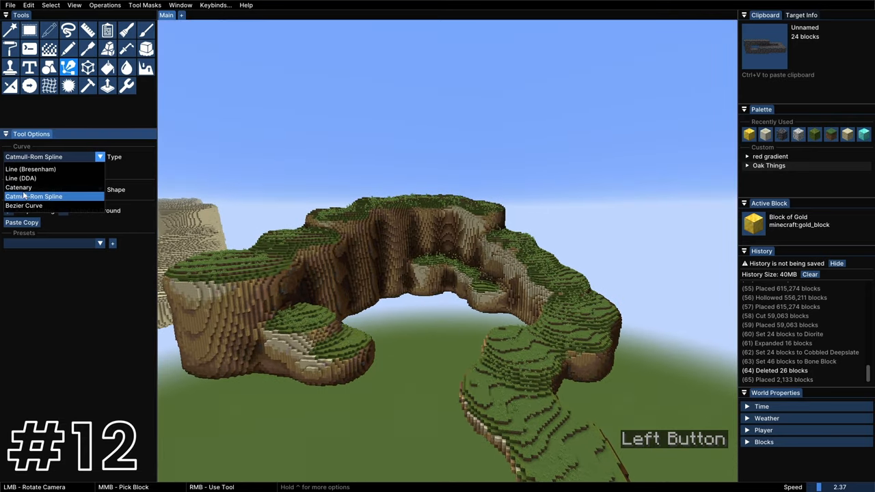
Make the path an inverted Catenary curve and place a chain point on the cliff edge.
left_click(19, 187)
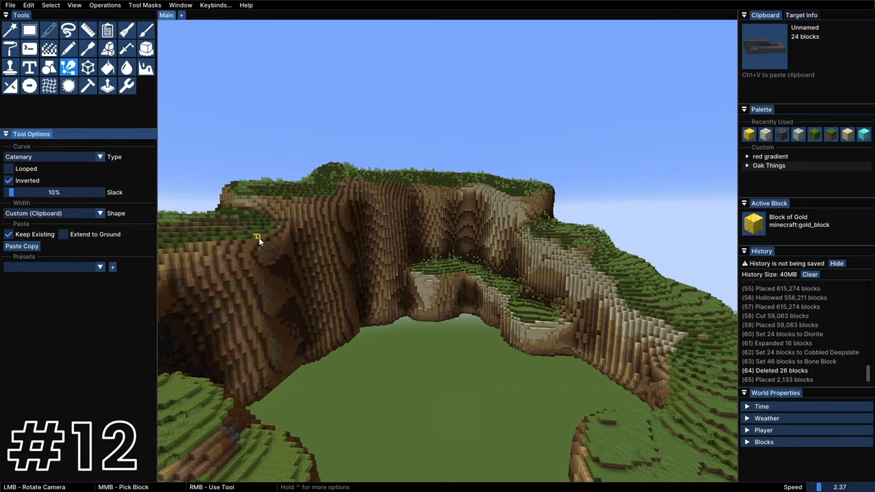
left_click(258, 236)
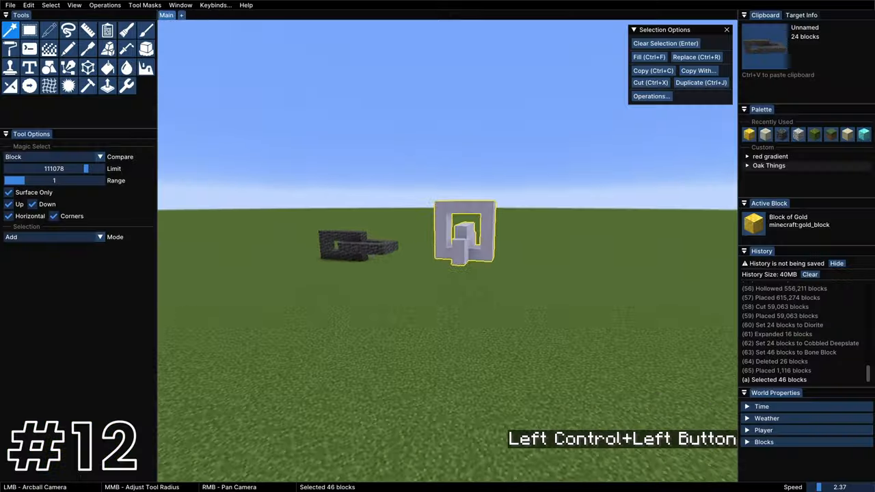
scroll("up", 3)
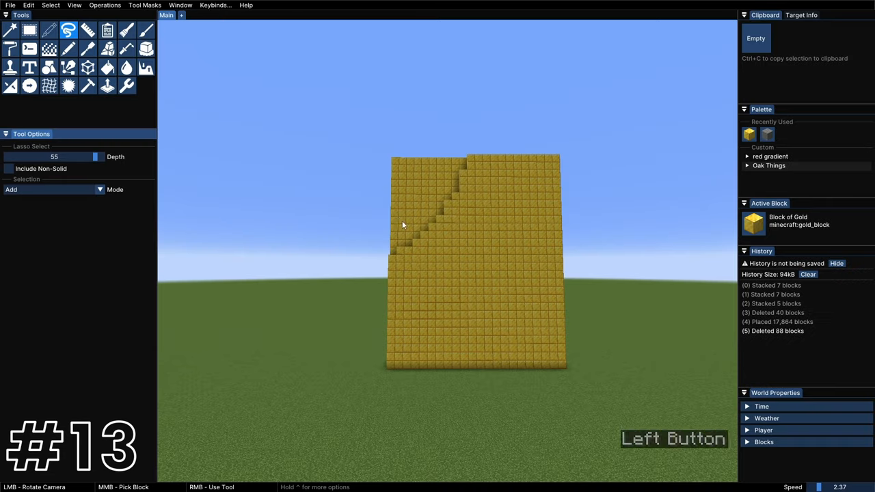
Cancel a lasso on the wall and set the lasso depth to about -35.
right_click(407, 191)
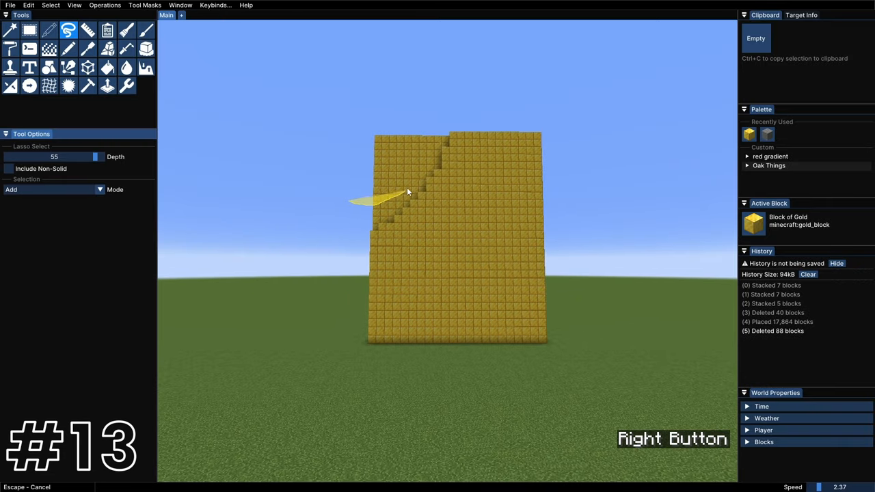
key("Backspace")
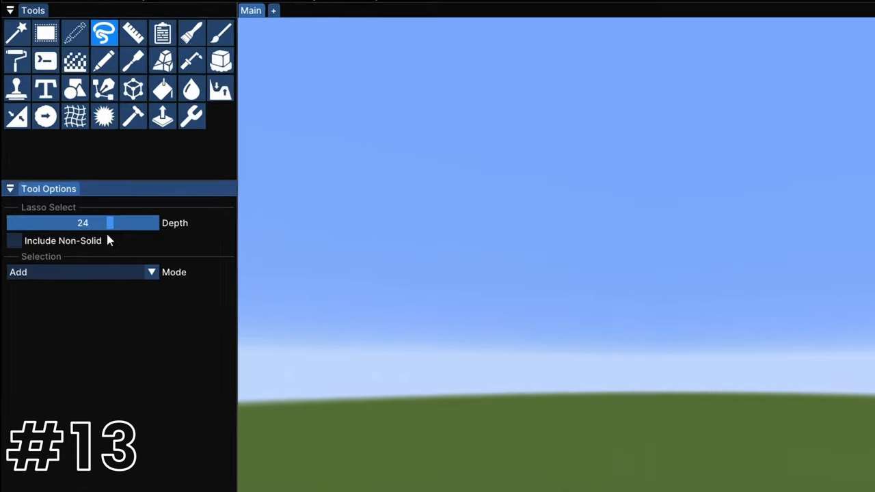
left_click_drag(109, 222, 34, 222)
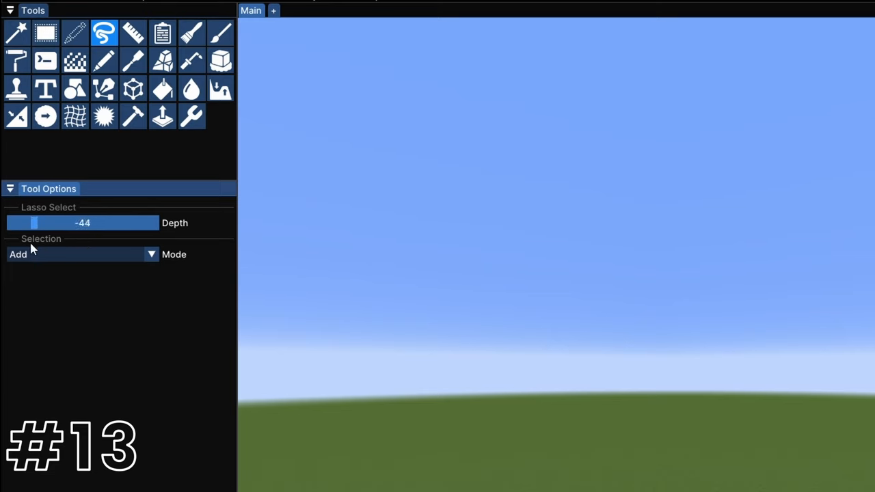
left_click_drag(34, 223, 42, 223)
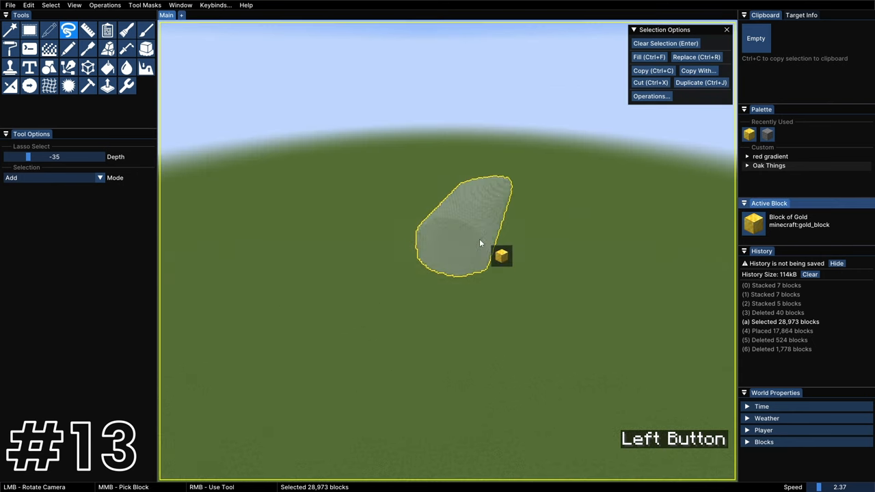
Fill the lassoed wedge with gold blocks and start another lasso on the hill.
left_click(647, 57)
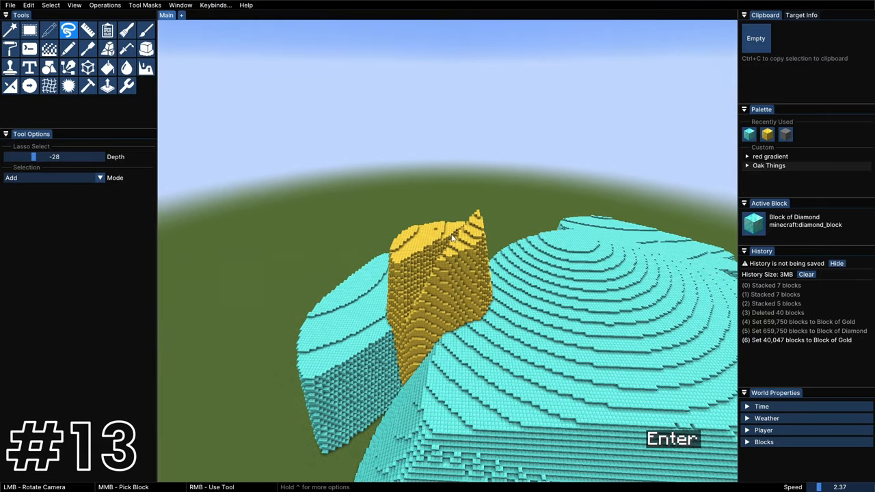
right_click(451, 246)
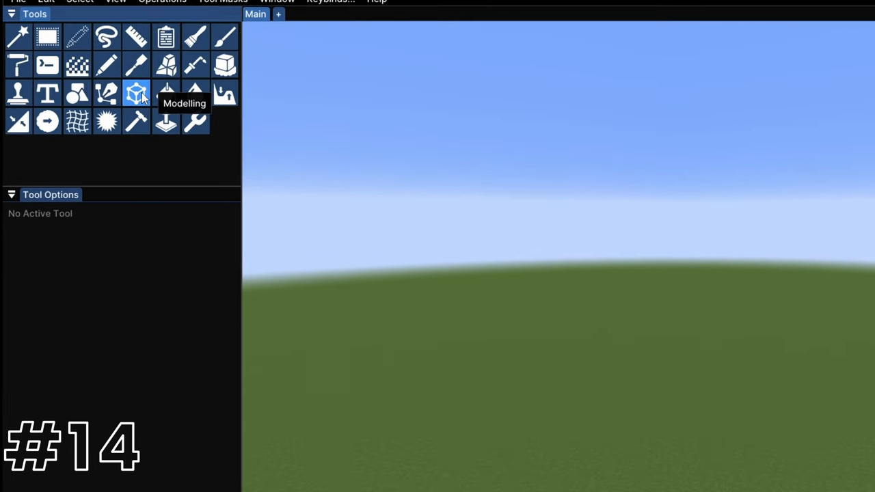
Switch to the Modelling tool and keep the Flat Surface shape for a point row.
left_click(77, 94)
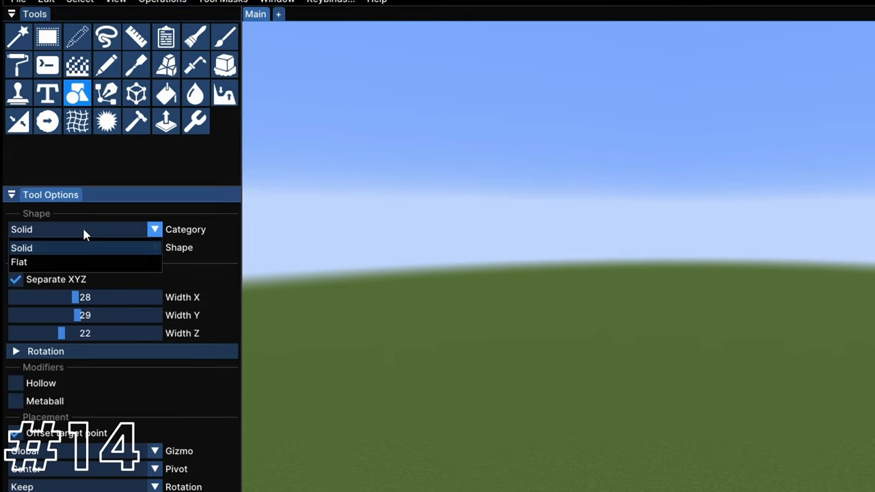
mouse_move(62, 191)
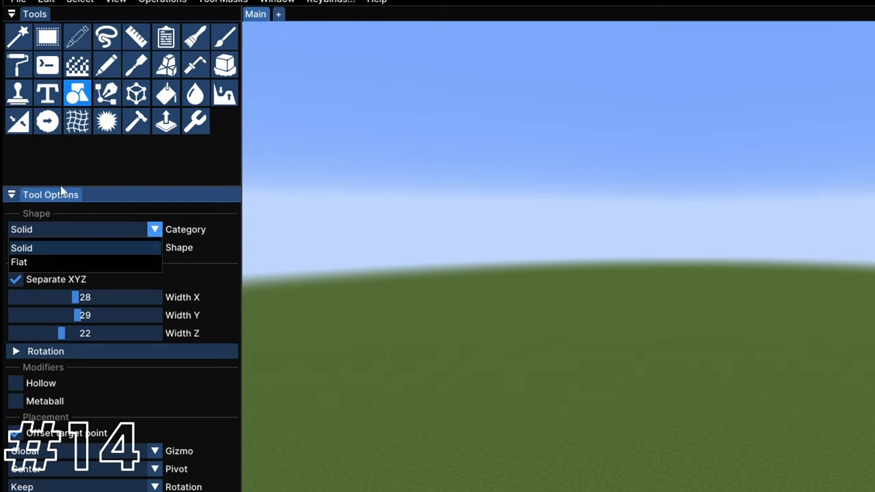
left_click(136, 93)
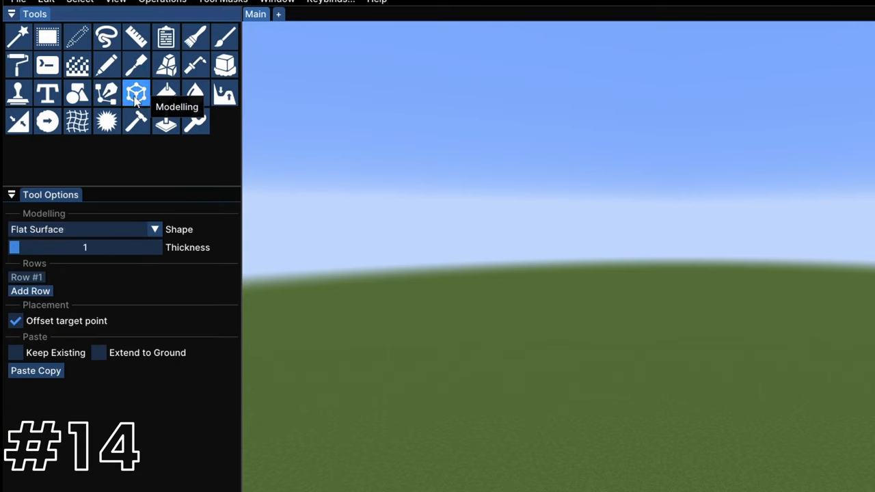
left_click(154, 229)
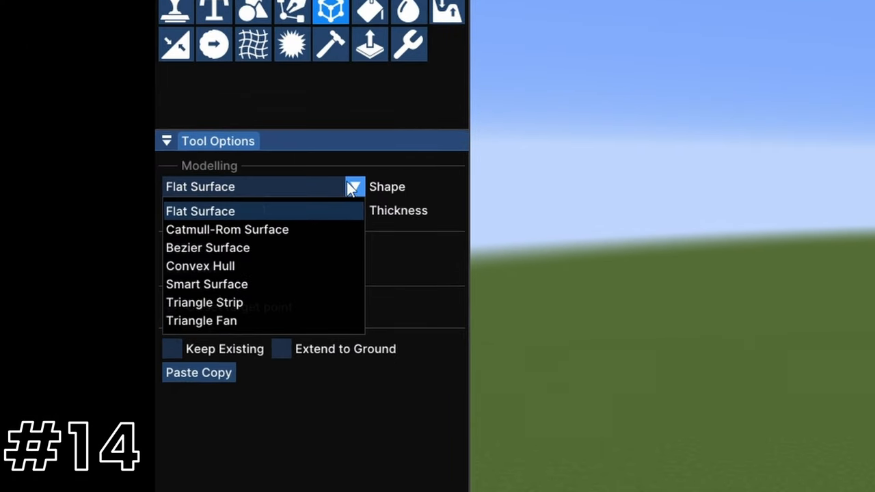
left_click(200, 211)
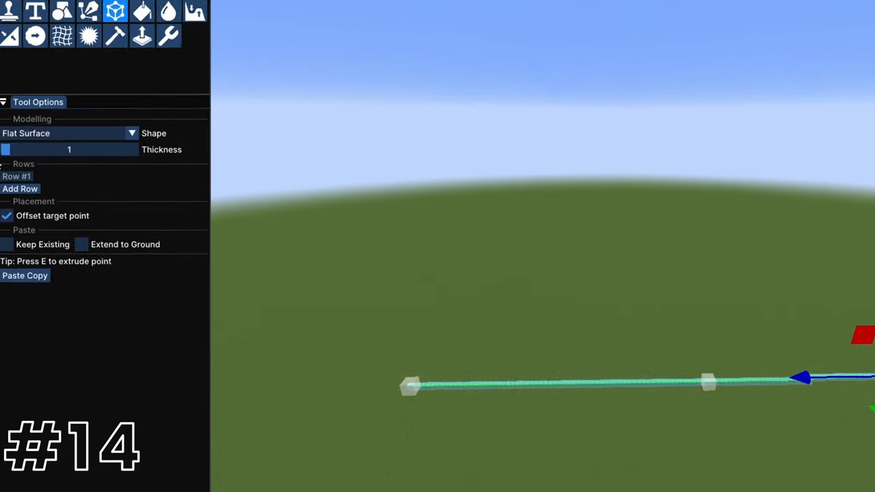
Add a point to the diamond surface row, then switch to the Catmull-Rom Surface shape.
left_click(20, 189)
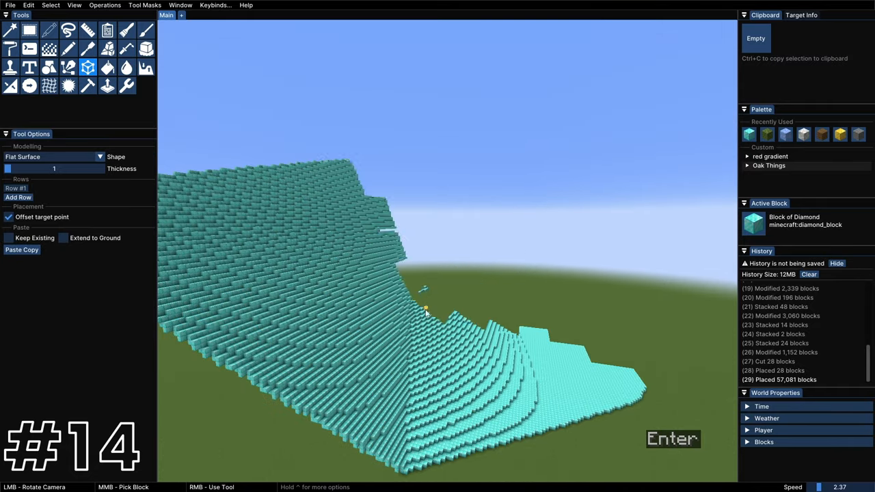
left_click(99, 157)
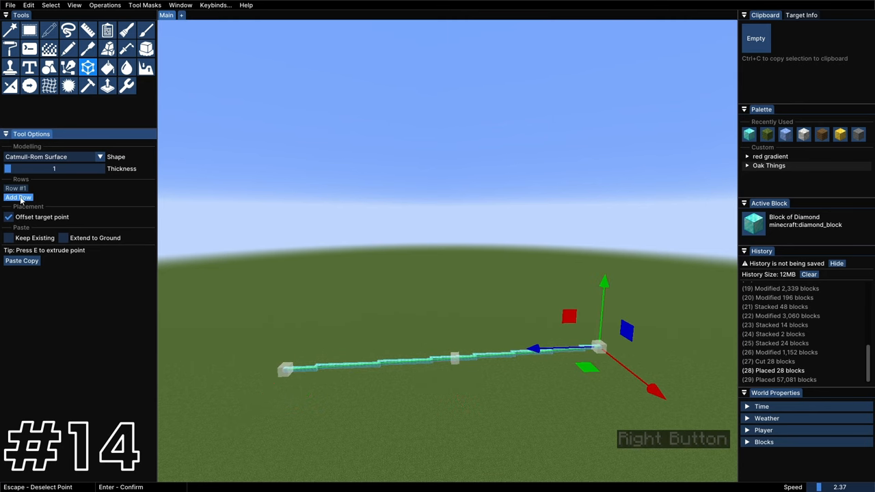
Add another row of Catmull-Rom surface points along the gold bone structure.
left_click(18, 197)
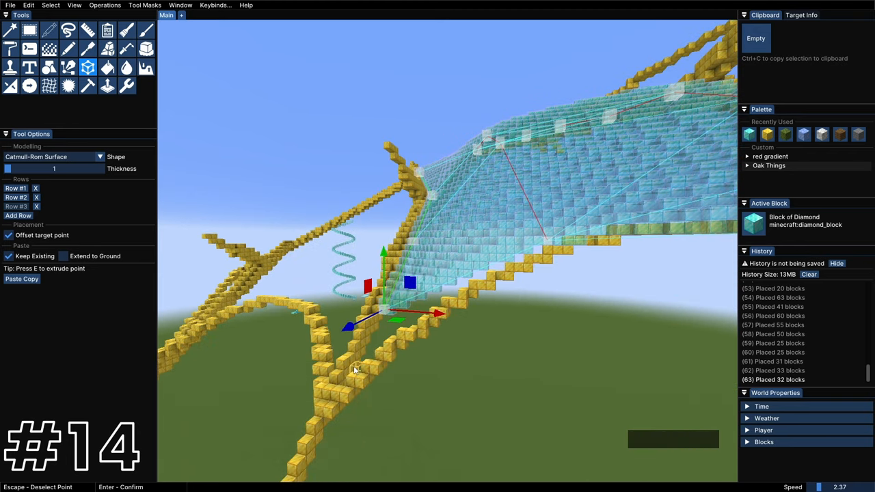
Make 2-block-thick diamond membranes, copy the mirrored wing pair, and paste it scaled to 0.80.
key("ctrl+s+d")
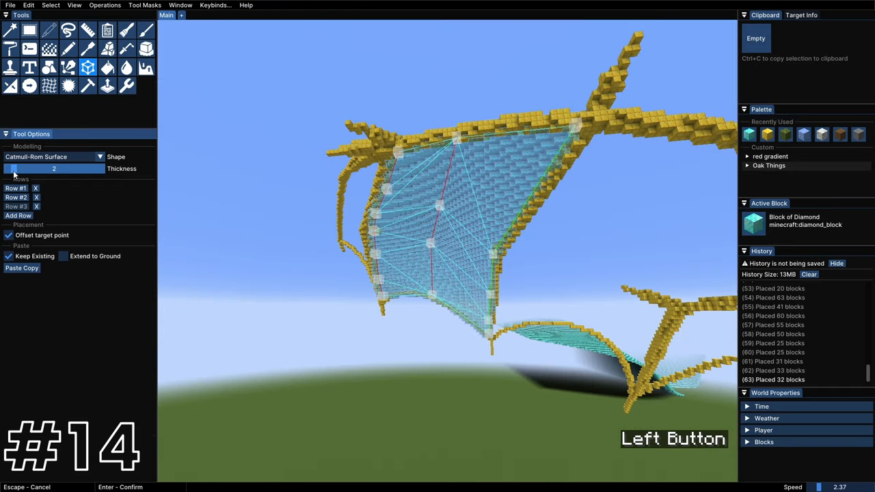
left_click(437, 239)
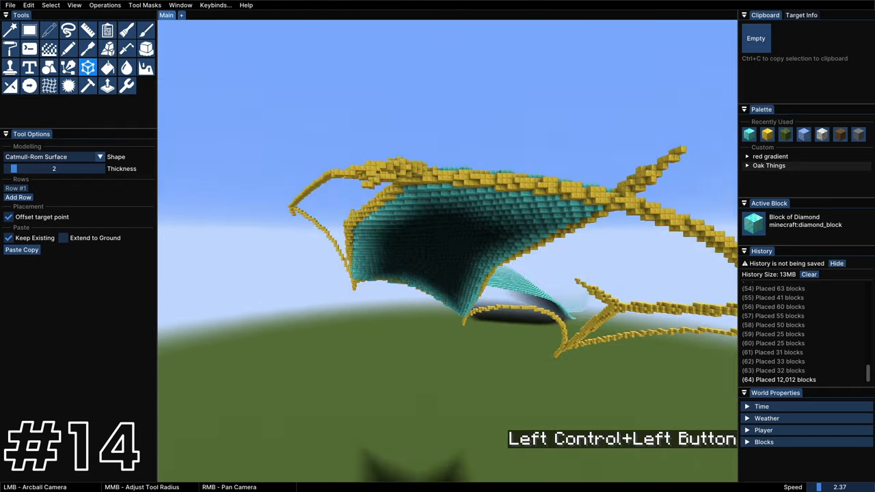
left_click(442, 208)
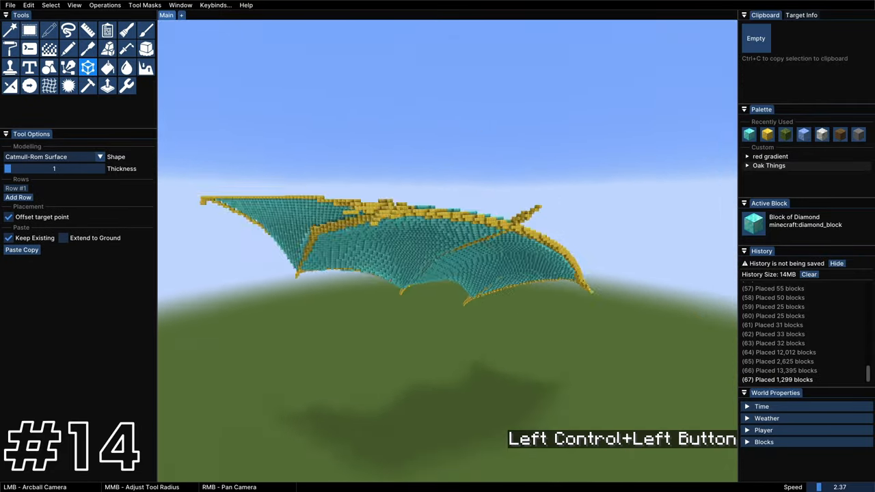
key("Ctrl+C")
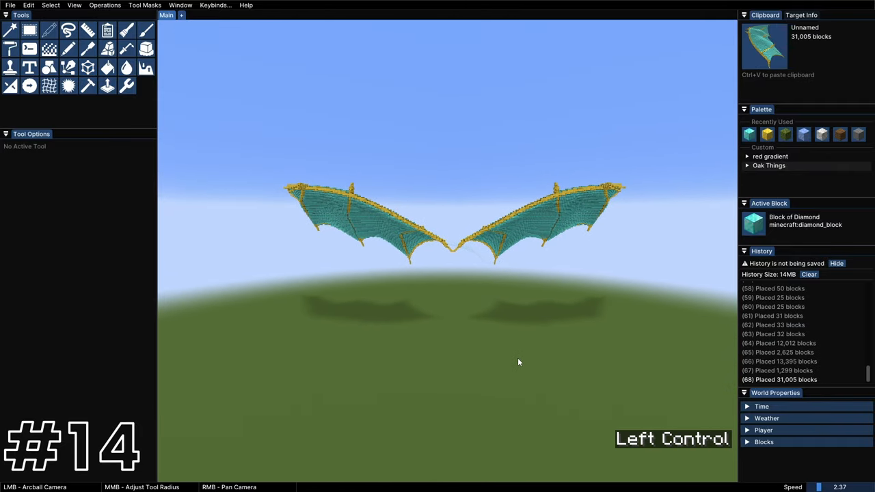
left_click(645, 79)
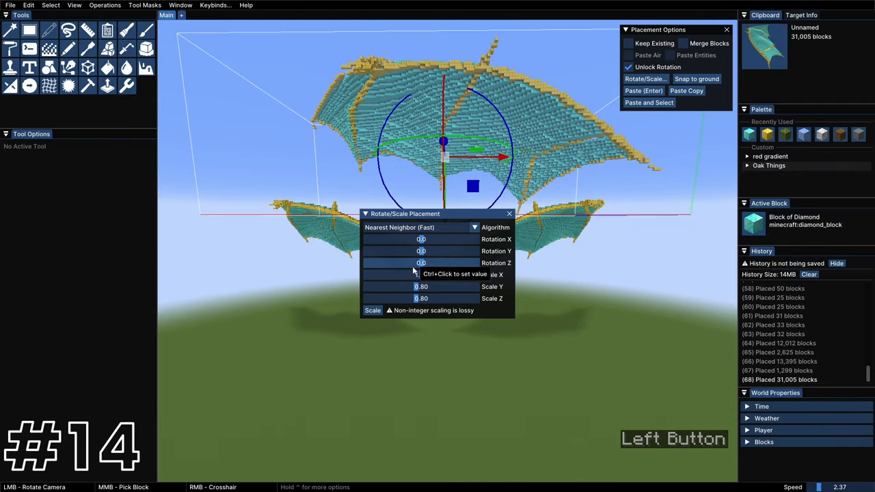